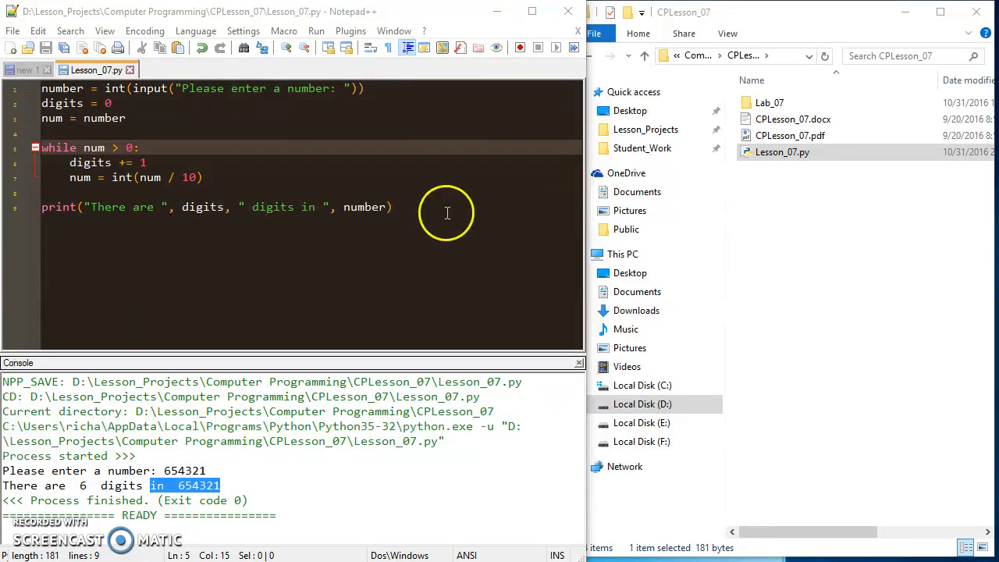
# Step: Select all of the old digit-counting code so it can be cleared
pyautogui.press('ctrl+a')
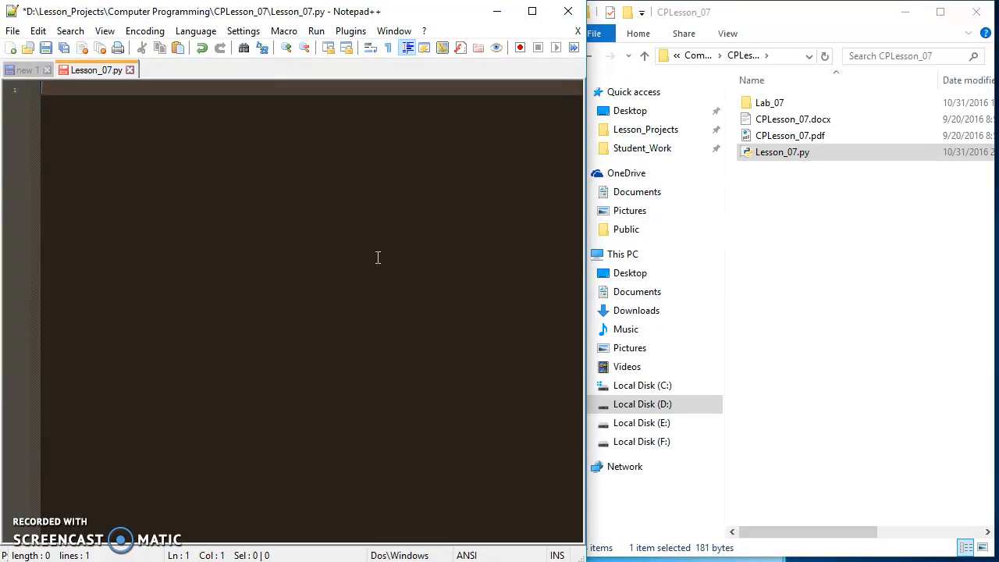
# Step: Write 'top = 0' and 'while top < len(sentence)', then leave blank lines above them
pyautogui.write('top =')
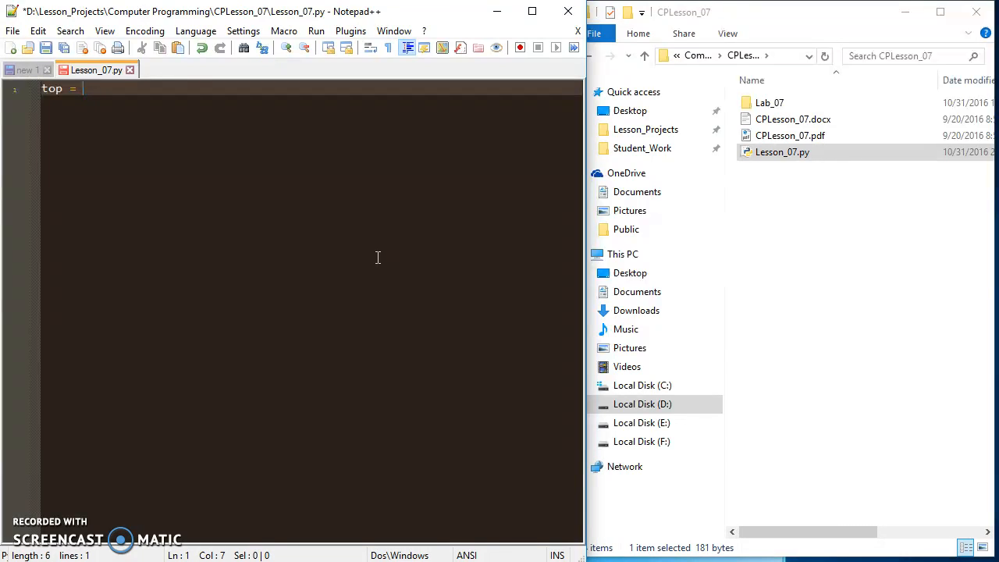
pyautogui.write('0')
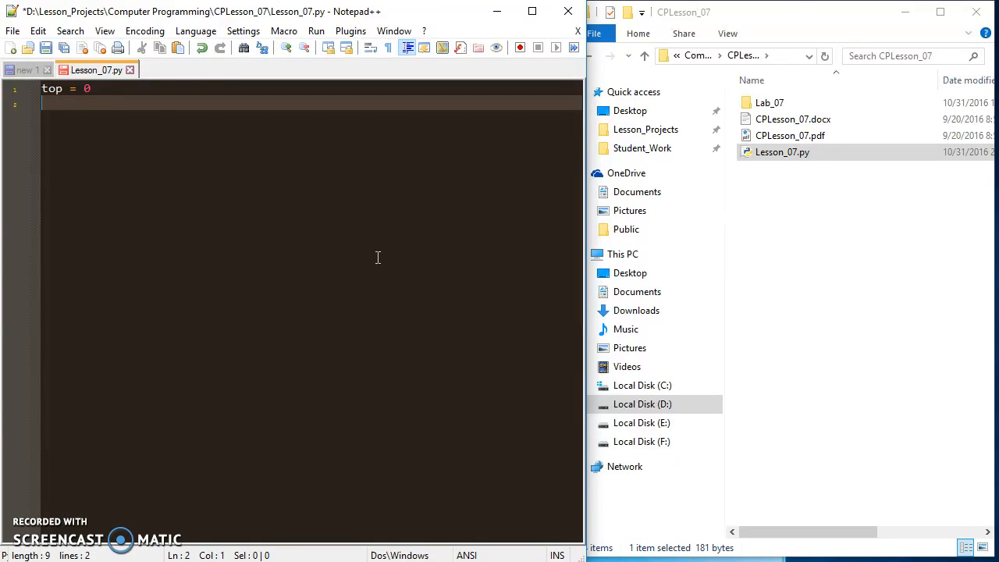
pyautogui.write('while')
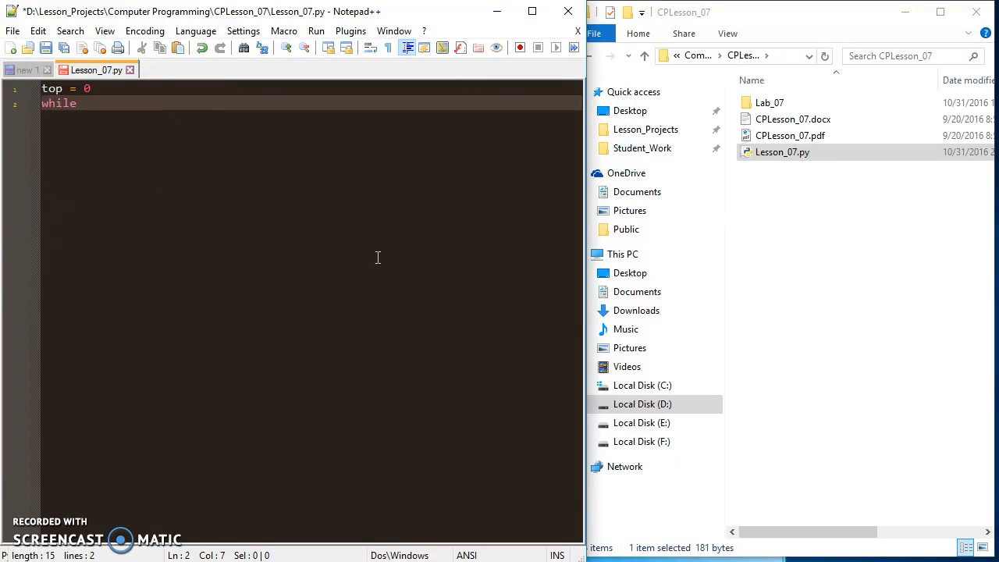
pyautogui.write('top <')
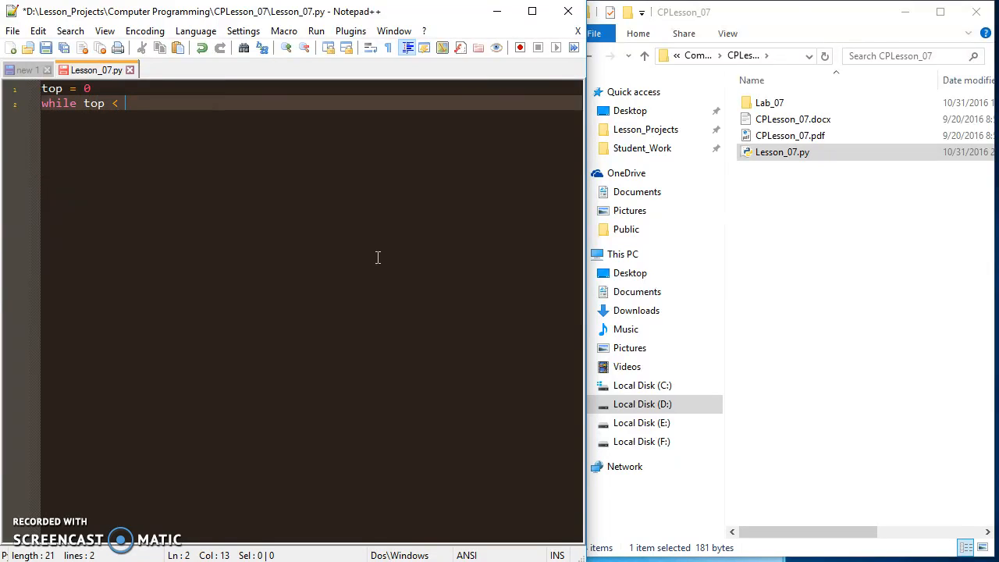
pyautogui.write('len')
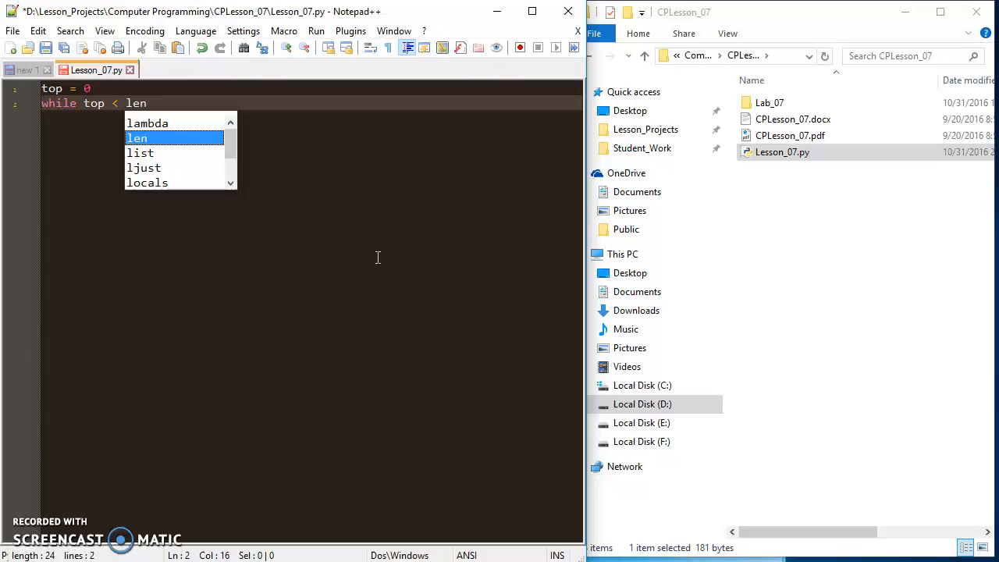
pyautogui.write('(sentence')
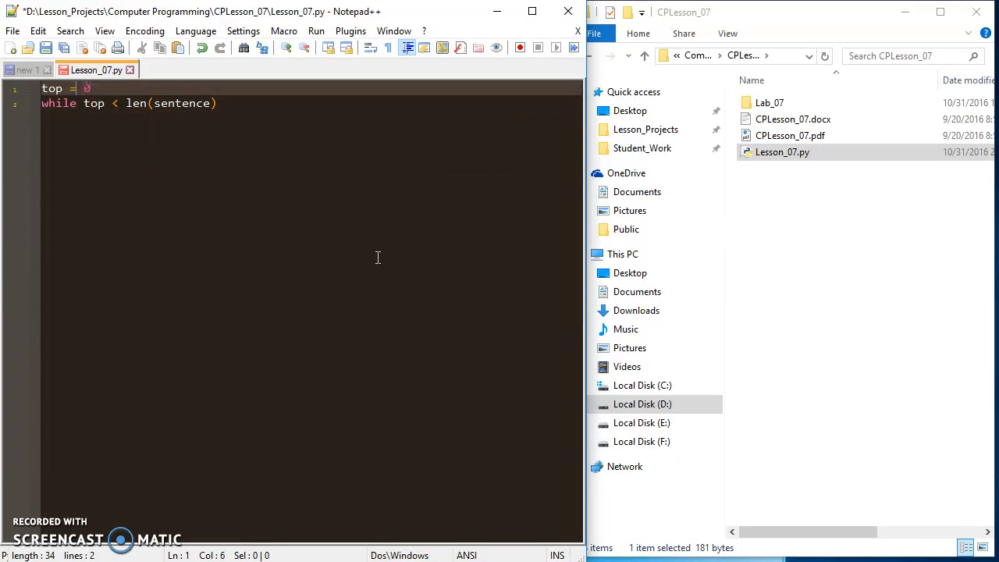
pyautogui.press('Enter')
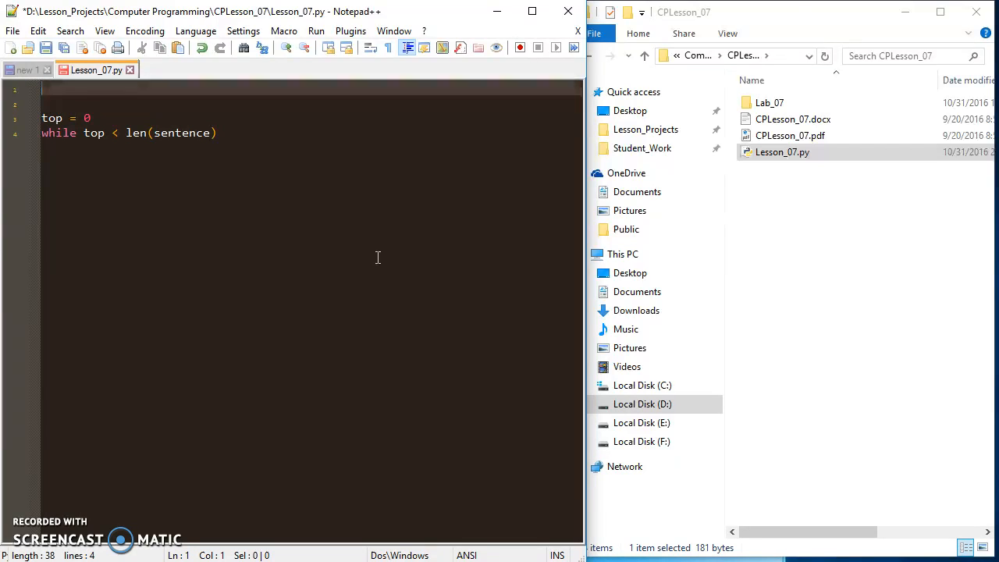
# Step: Add the first line sentence = input("Please enter a String: ") above the counter
pyautogui.write('sentne')
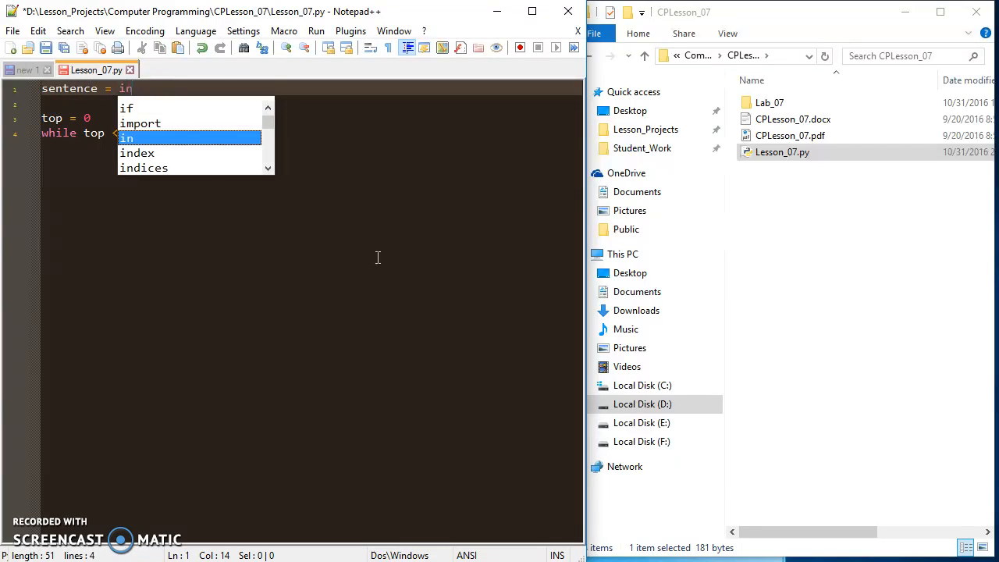
pyautogui.write('put()')
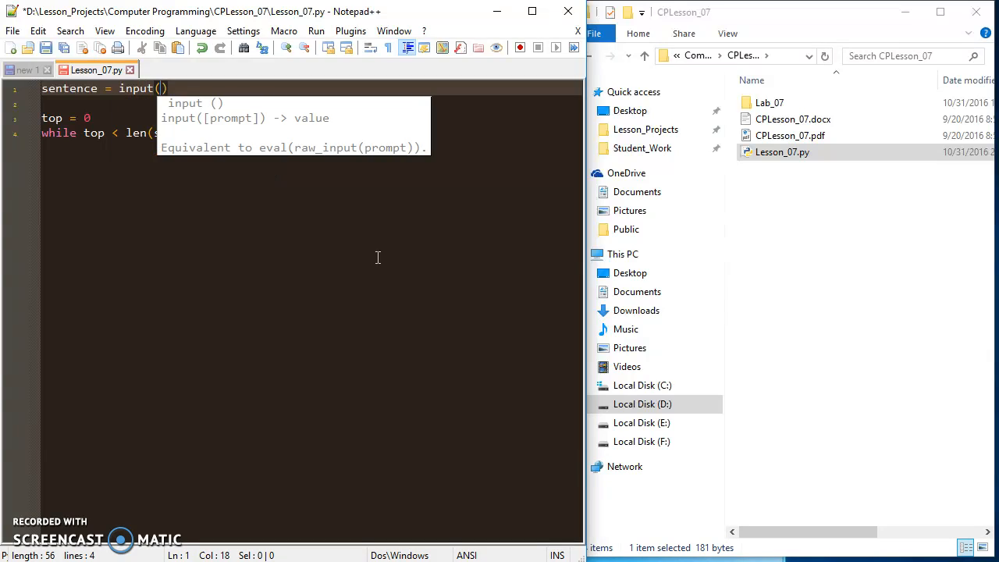
pyautogui.write('"Please "')
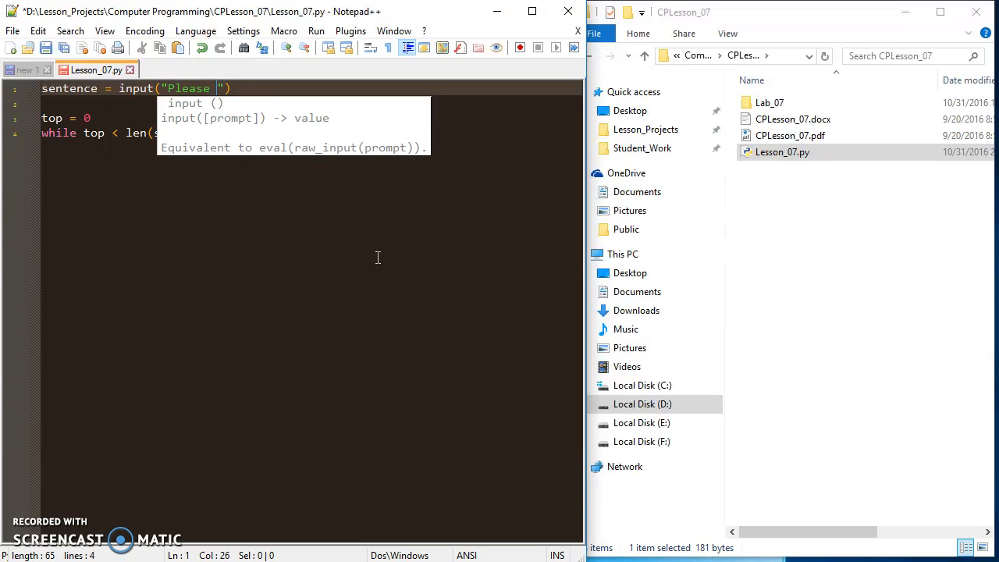
pyautogui.write('enter a Sr')
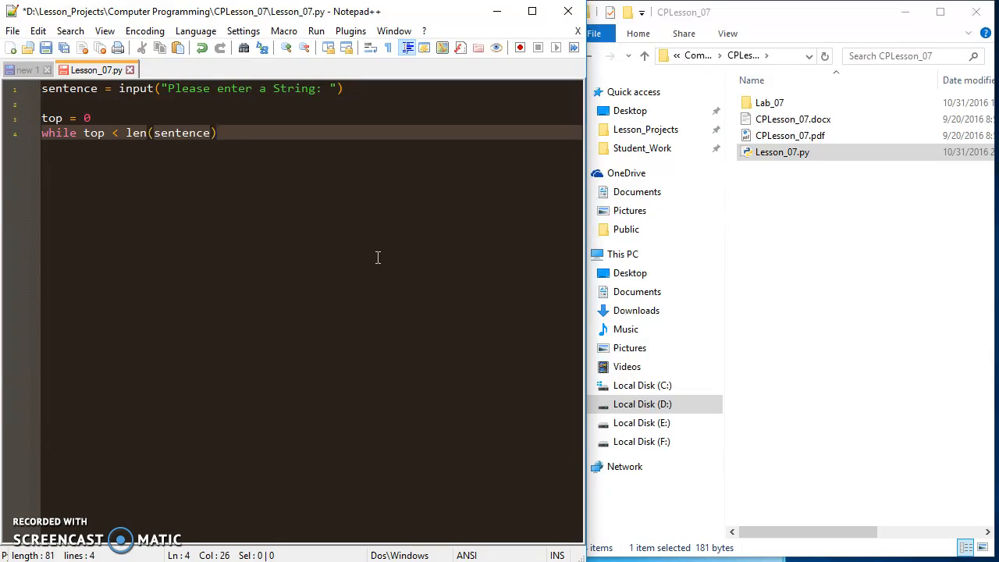
pyautogui.press('enter')
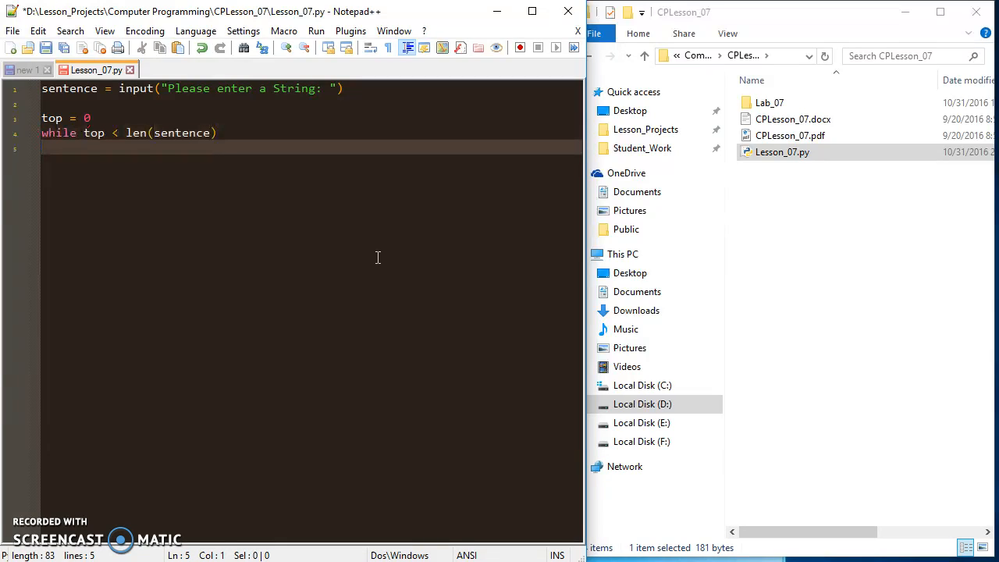
# Step: End the while header with a colon and add print(sentence[top]) in the loop body
pyautogui.write(':')
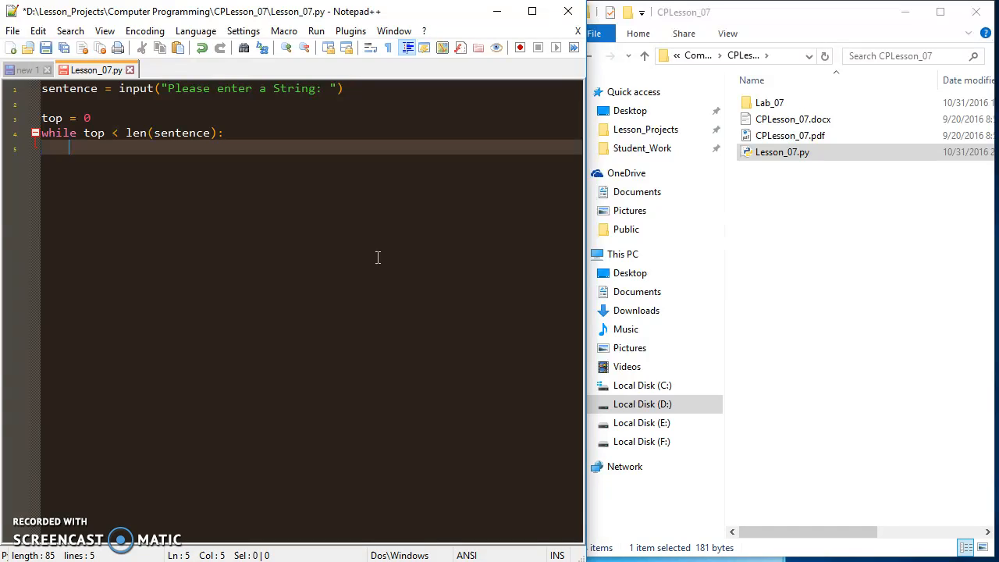
pyautogui.write('print(')
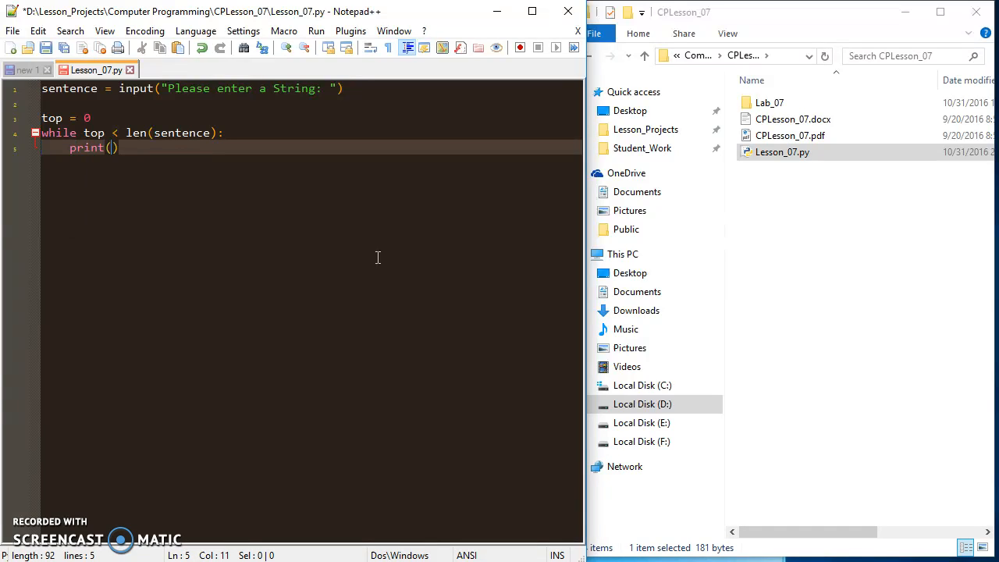
pyautogui.write('sen')
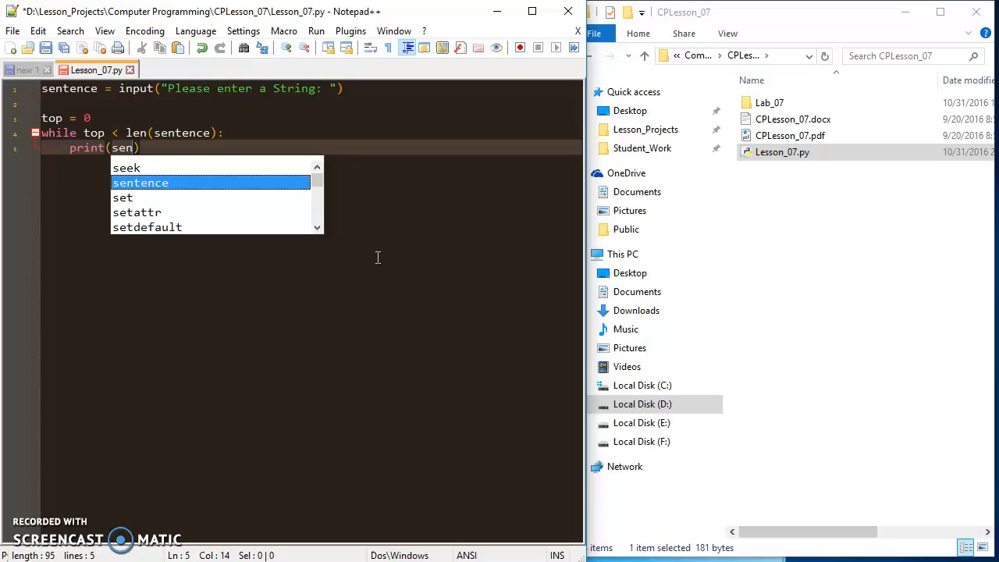
pyautogui.write('tenc')
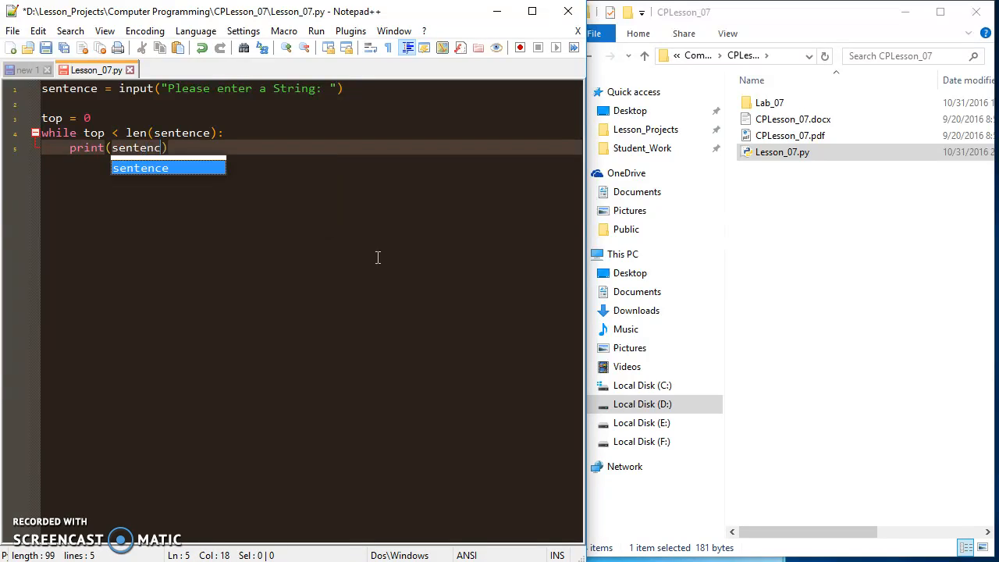
pyautogui.write(')')
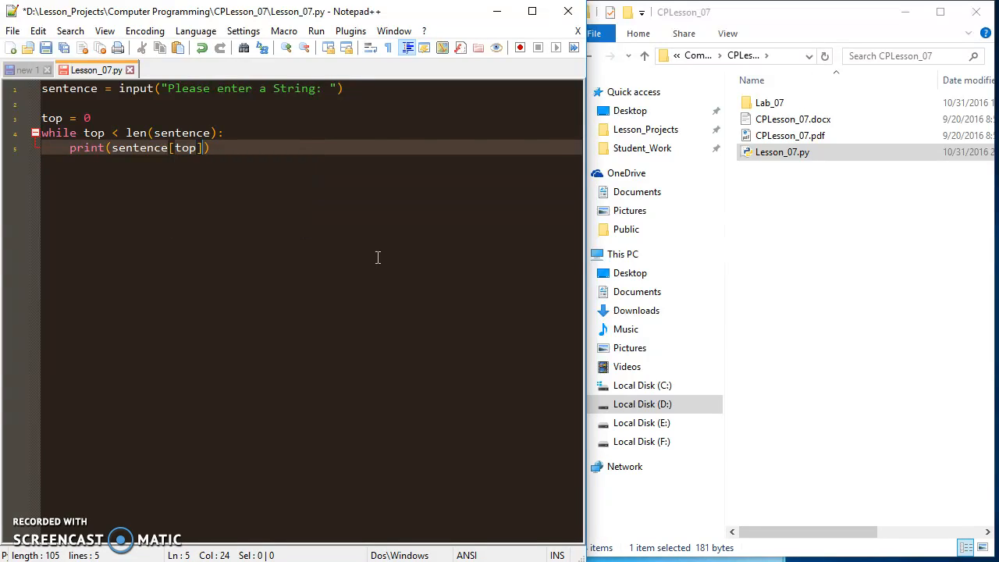
# Step: Add 'top += 1' as the second line of the loop body
pyautogui.press('enter')
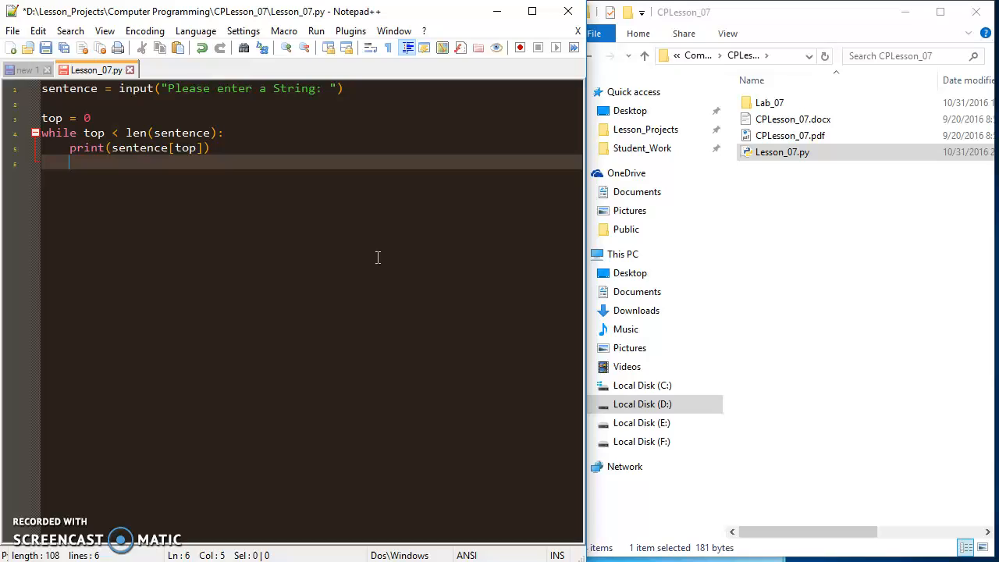
pyautogui.write('ti')
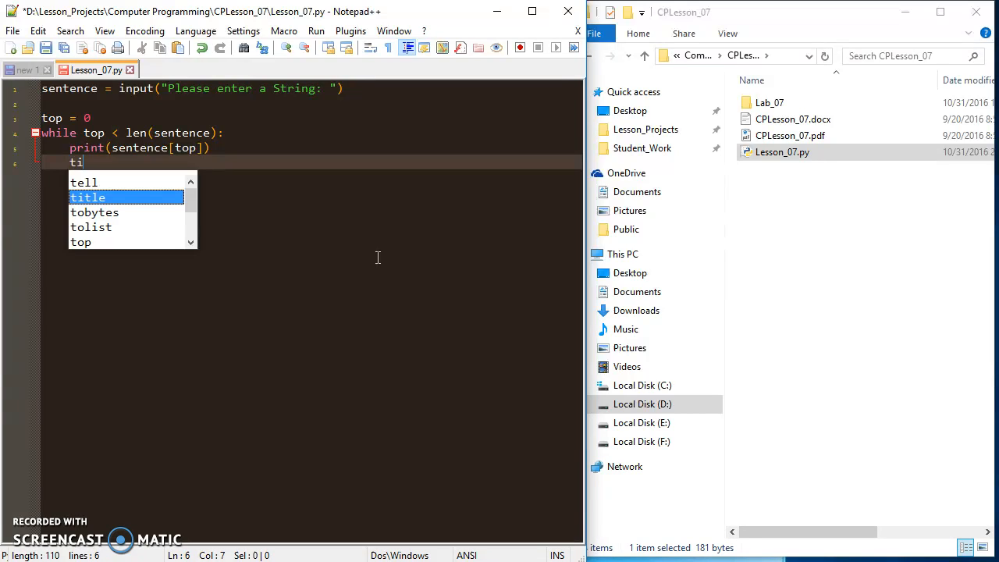
pyautogui.write('op +=')
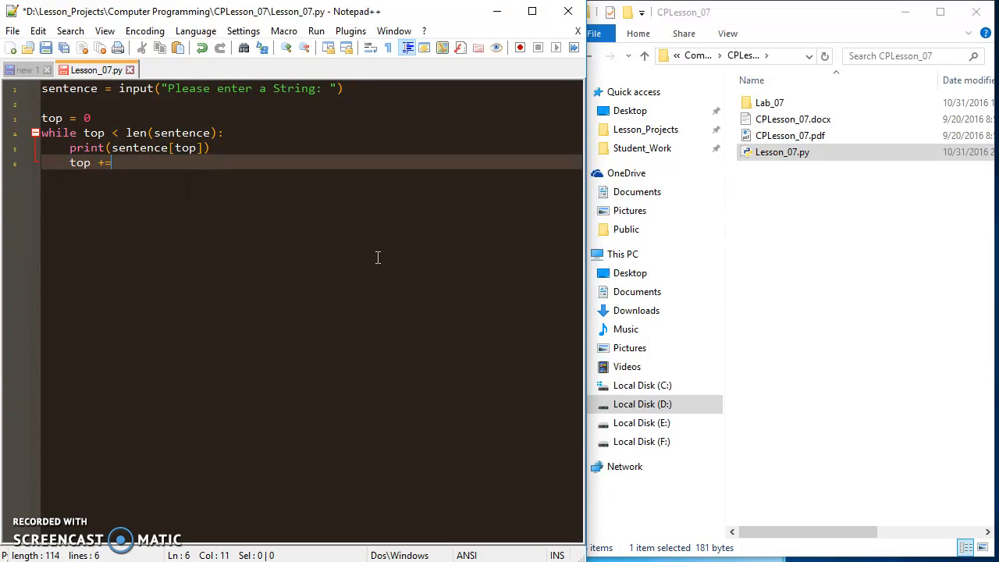
pyautogui.write('1')
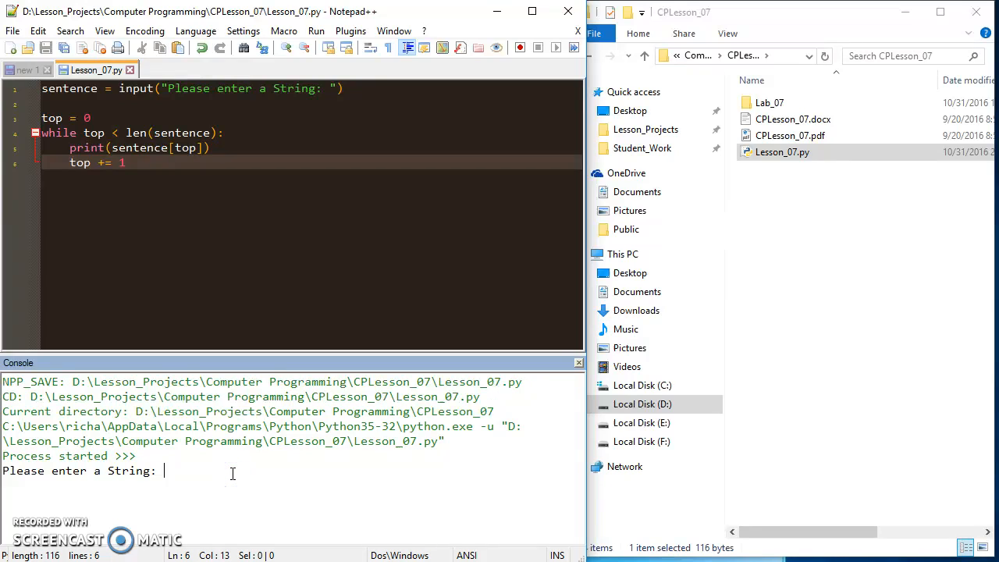
# Step: Enter a test string at the console prompt and submit it to the running script
pyautogui.write('n')
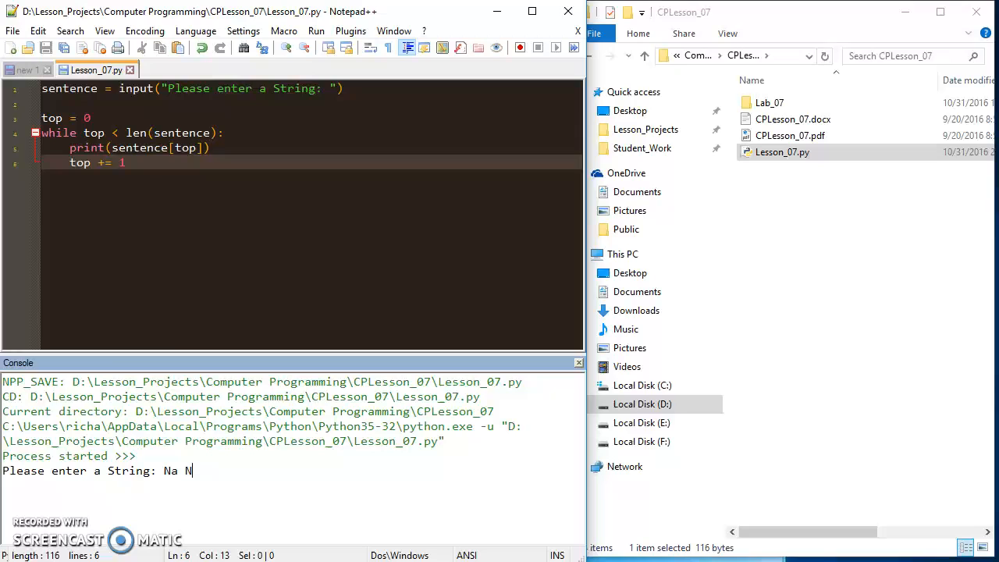
pyautogui.press('enter')
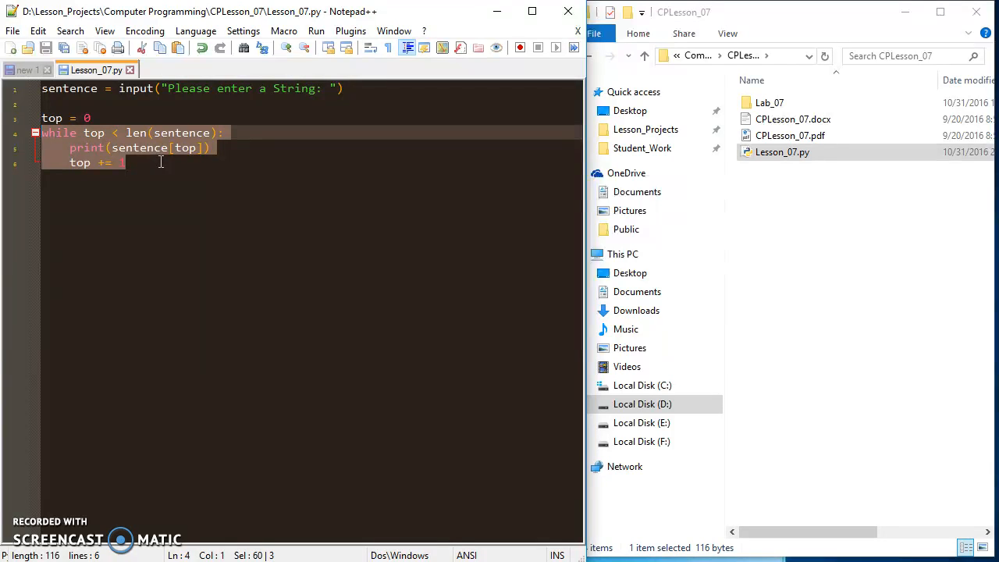
# Step: Rewrite the while condition as 'top < sentence.count(" ") > 0:'
pyautogui.write('1')
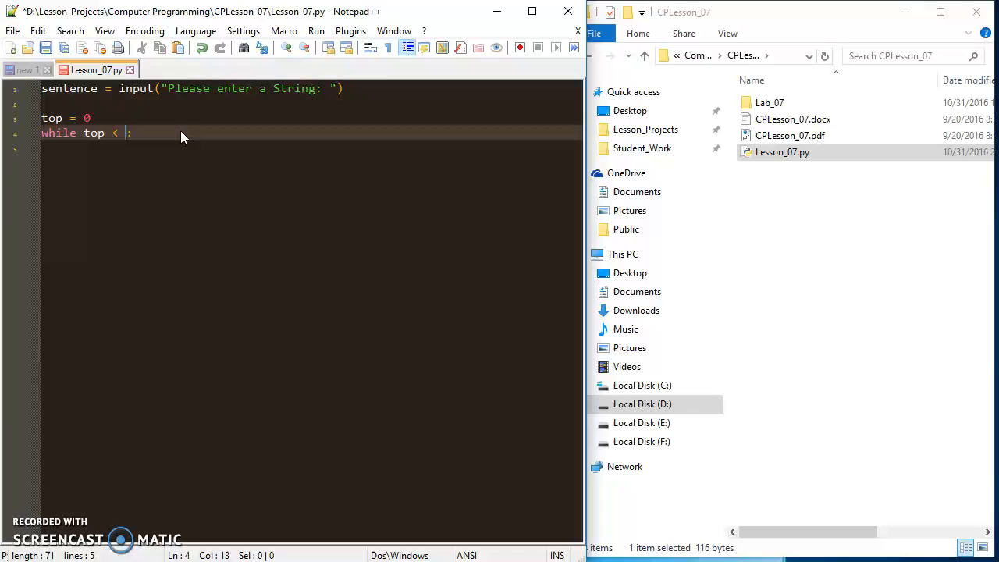
pyautogui.write('s')
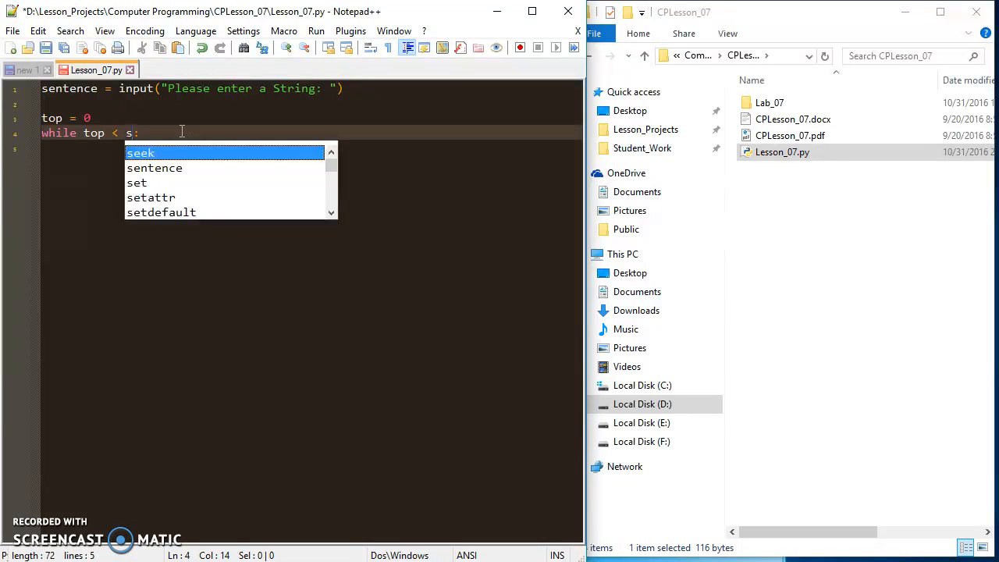
pyautogui.write('entec')
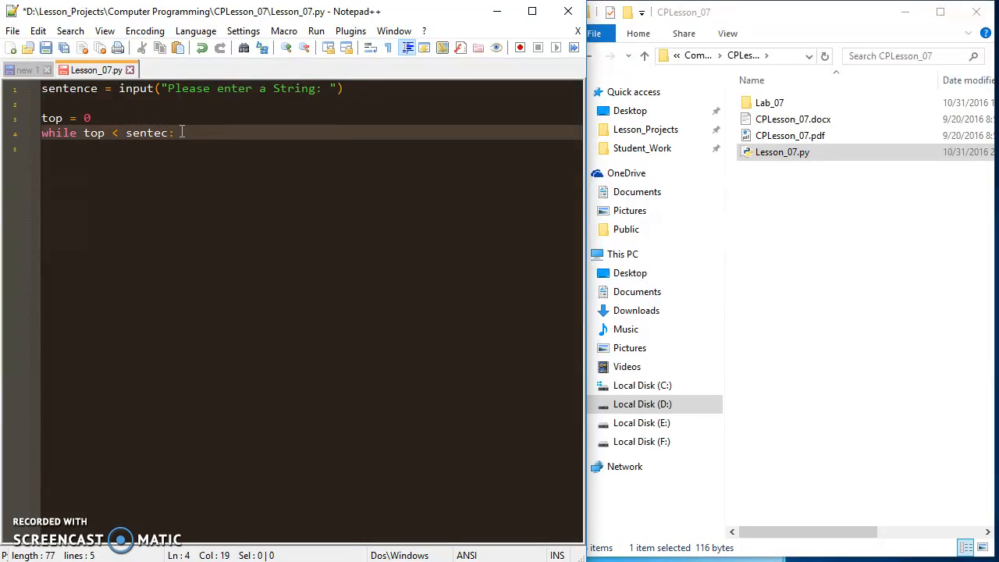
pyautogui.press('Backspace')
pyautogui.write('nce')
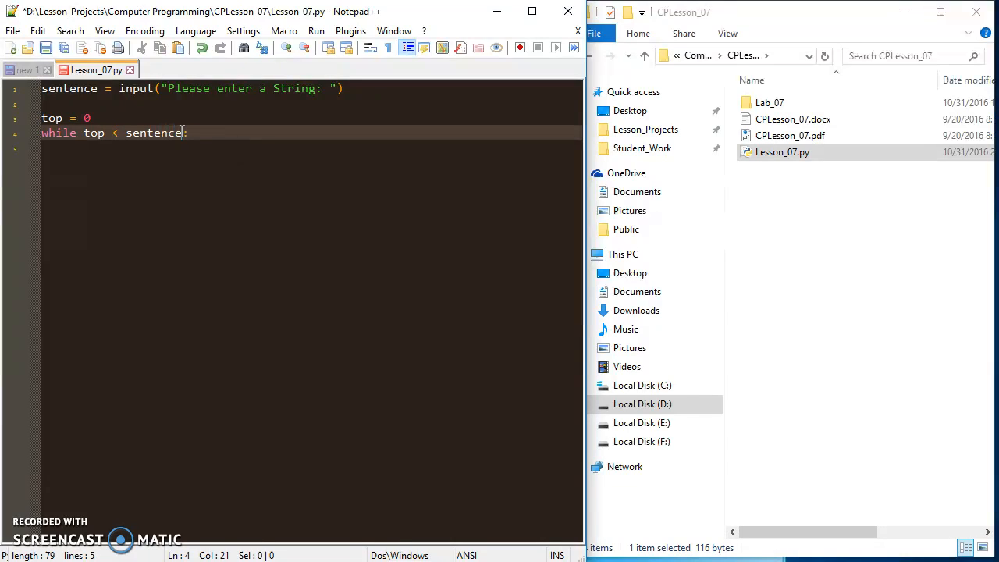
pyautogui.write('.count(')
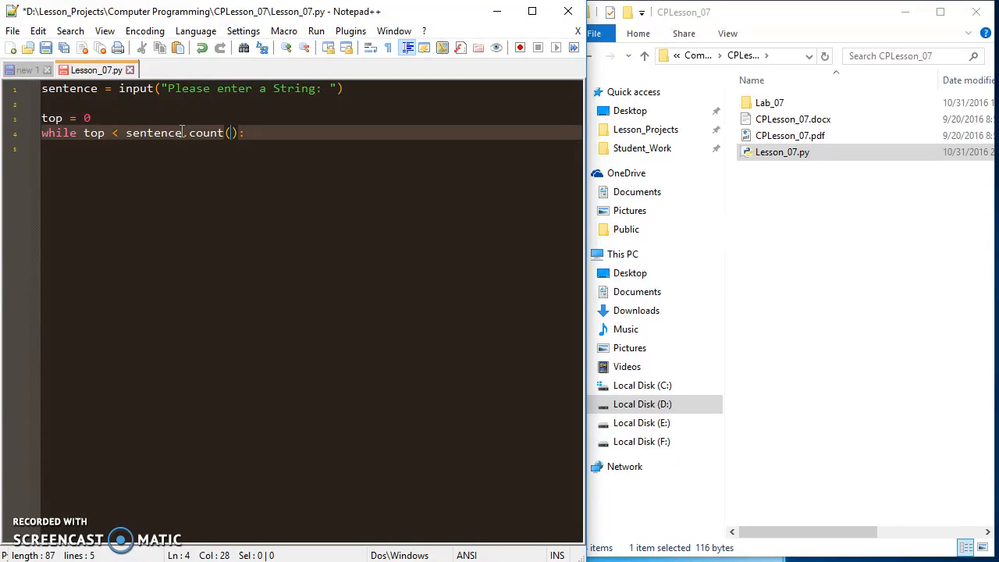
pyautogui.write('" "')
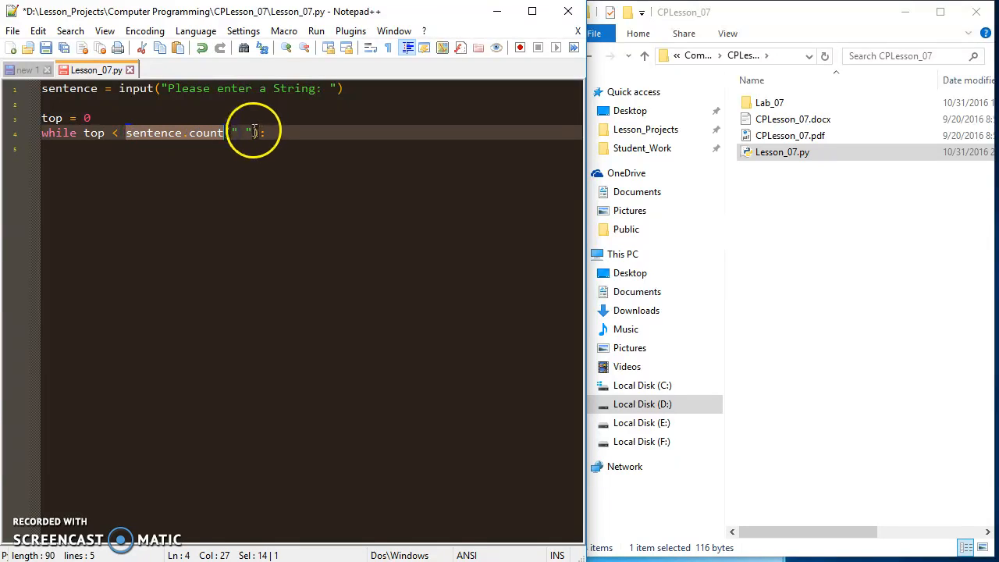
pyautogui.write('()')
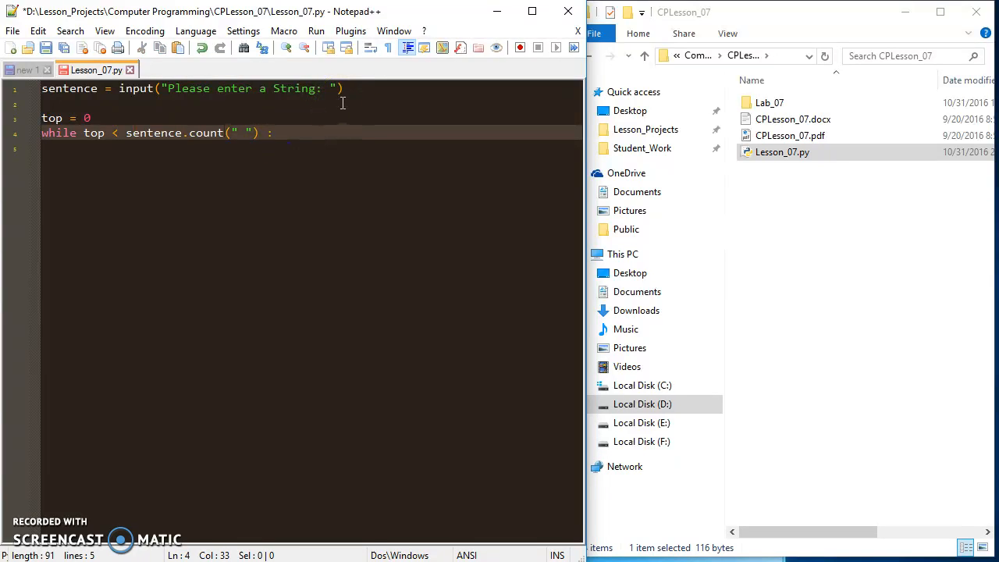
pyautogui.write('> 0')
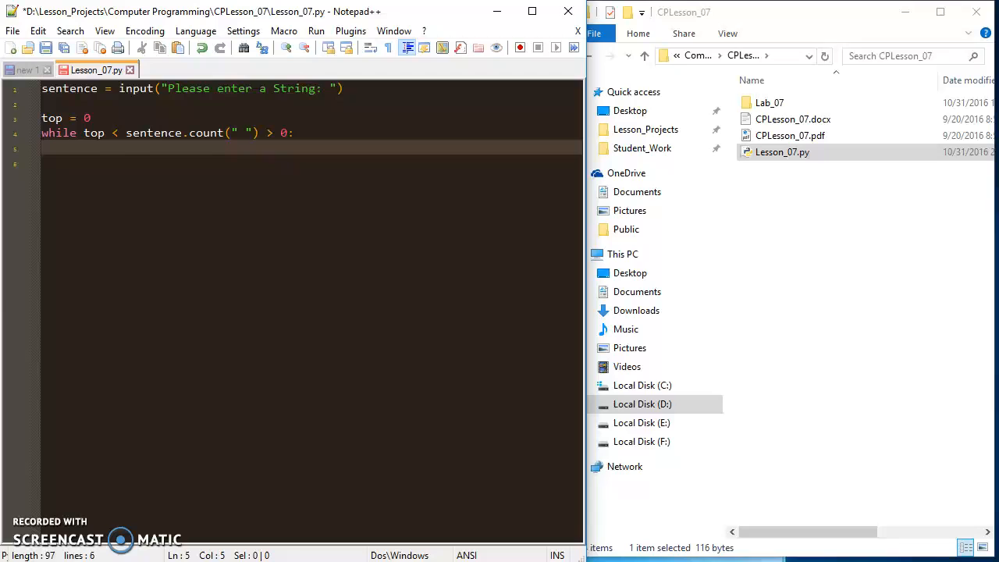
# Step: Begin the loop body line by typing 'sent' for the variable sentence
pyautogui.doubleClick(153, 133)
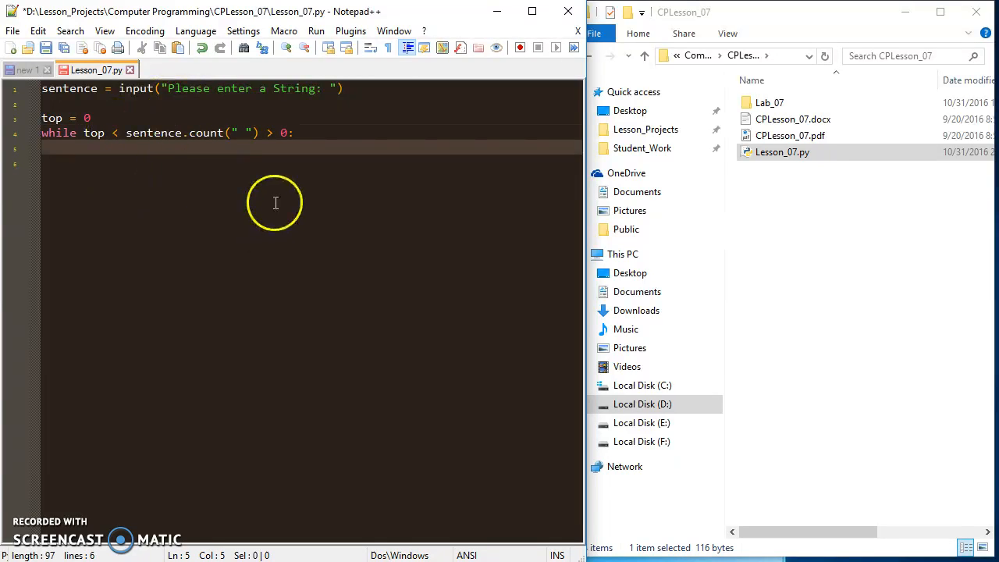
pyautogui.moveTo(143, 231)
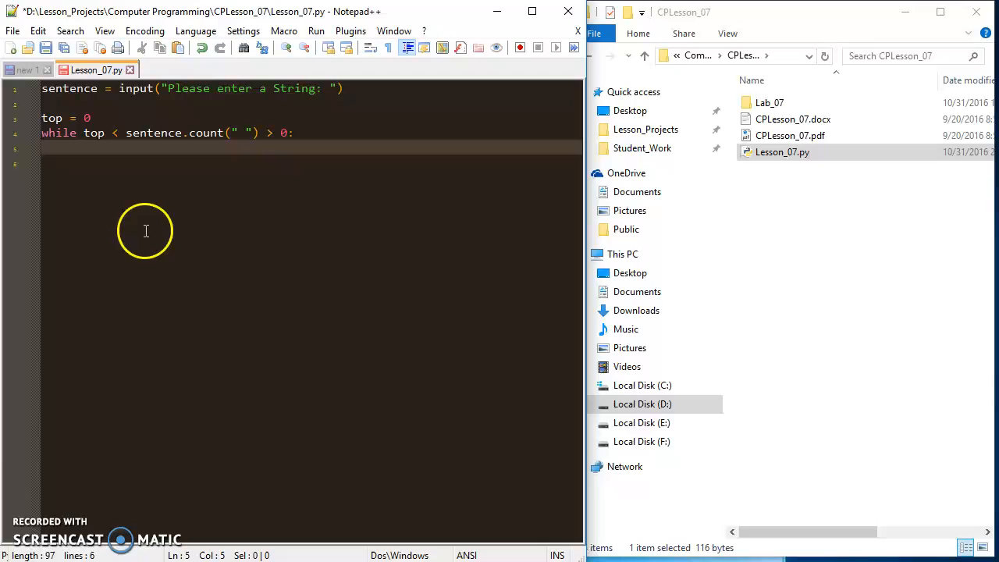
pyautogui.moveTo(162, 161)
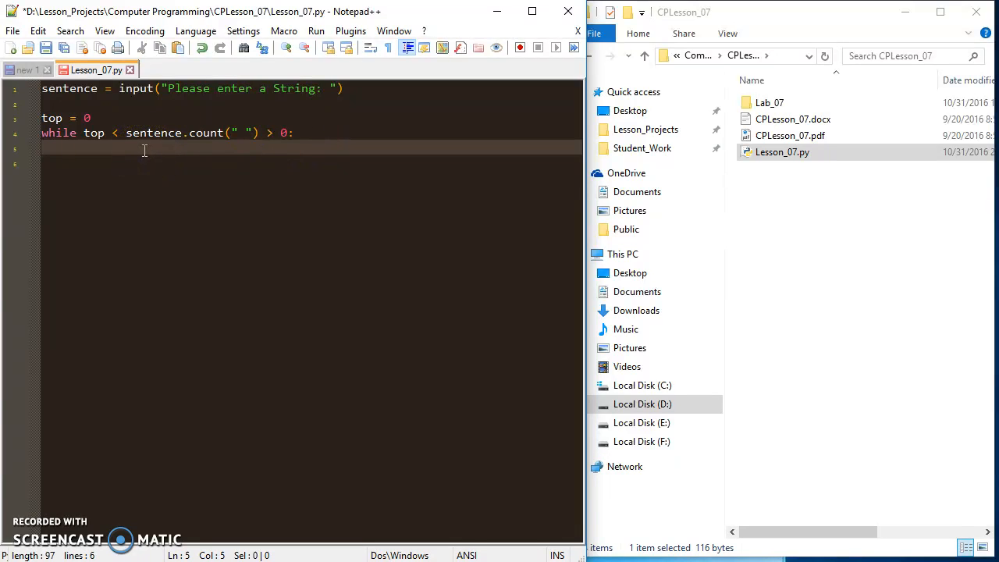
pyautogui.moveTo(271, 156)
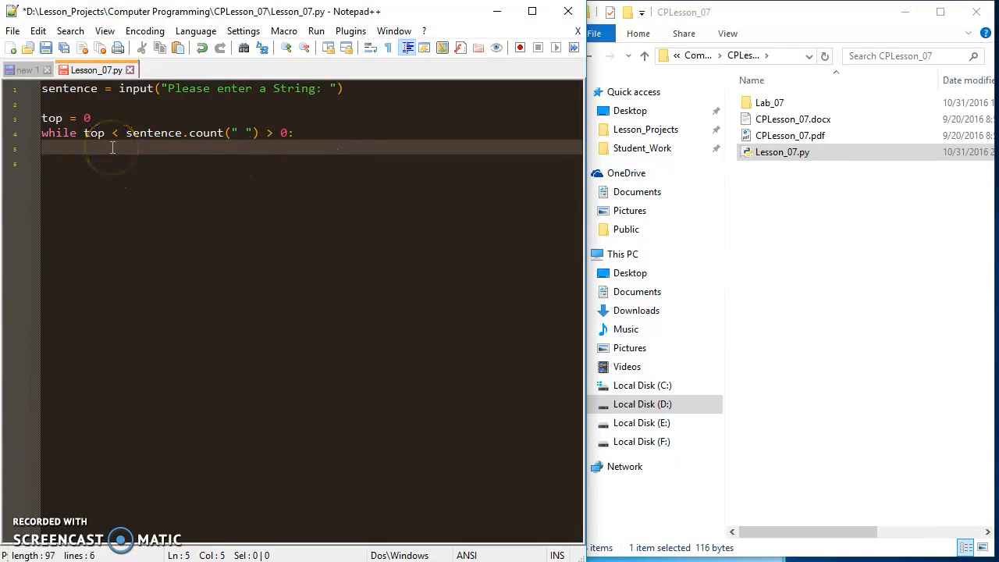
pyautogui.write('sent')
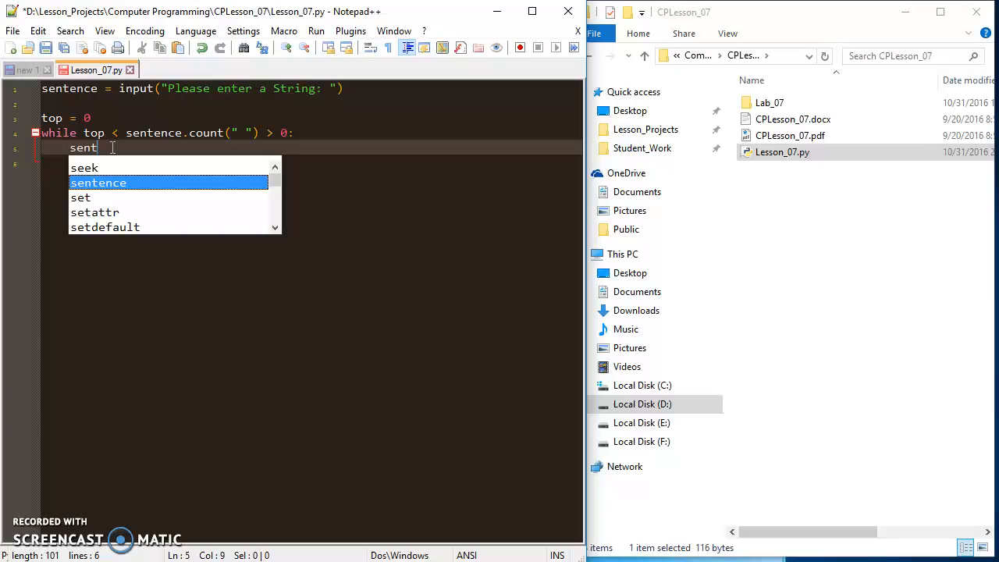
# Step: Write 'sentence = sentence[0 : sentence.index(" ")]' as the first slice of the reassignment
pyautogui.press('Tab')
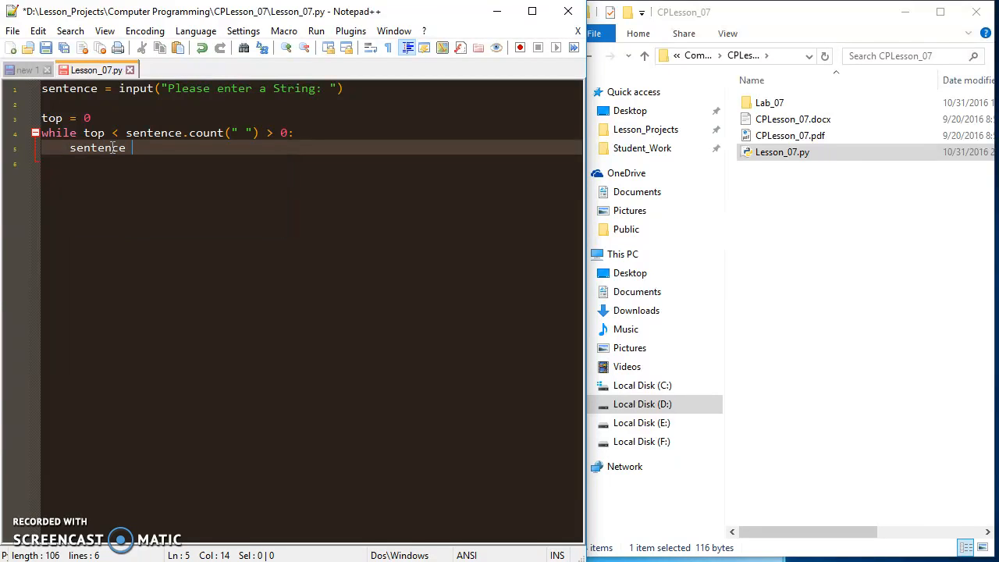
pyautogui.write('=')
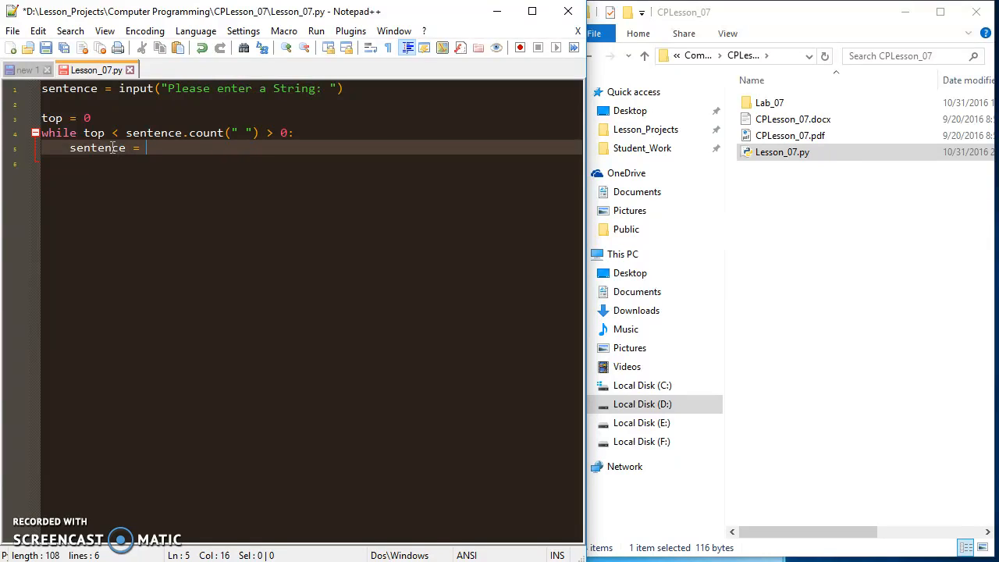
pyautogui.write('sentence[')
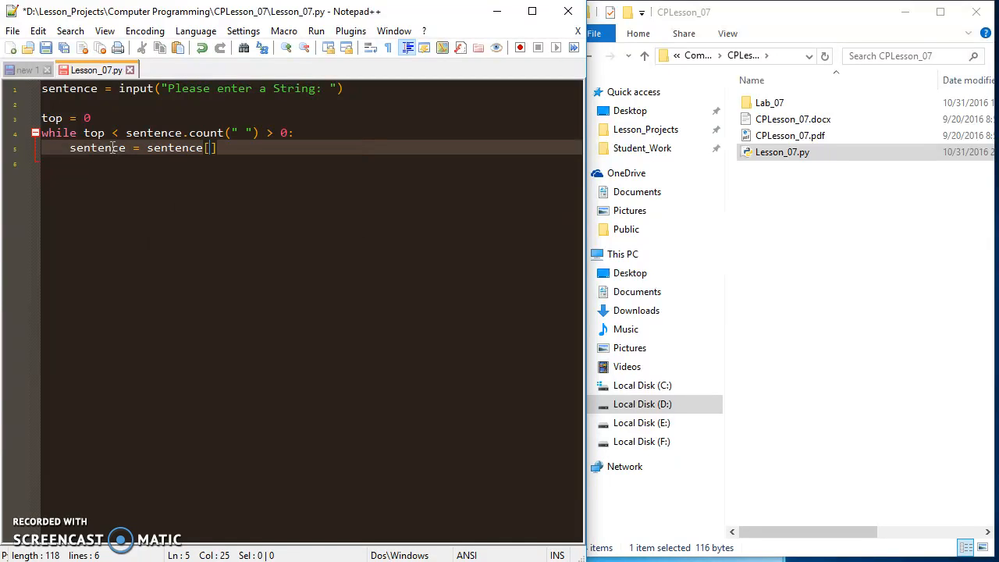
pyautogui.write('0 :')
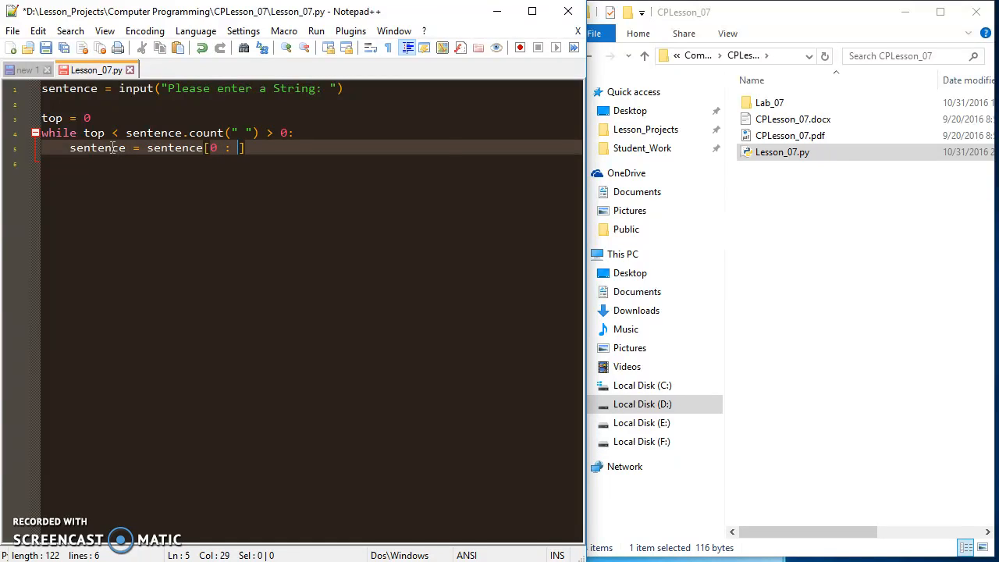
pyautogui.write('sentence.')
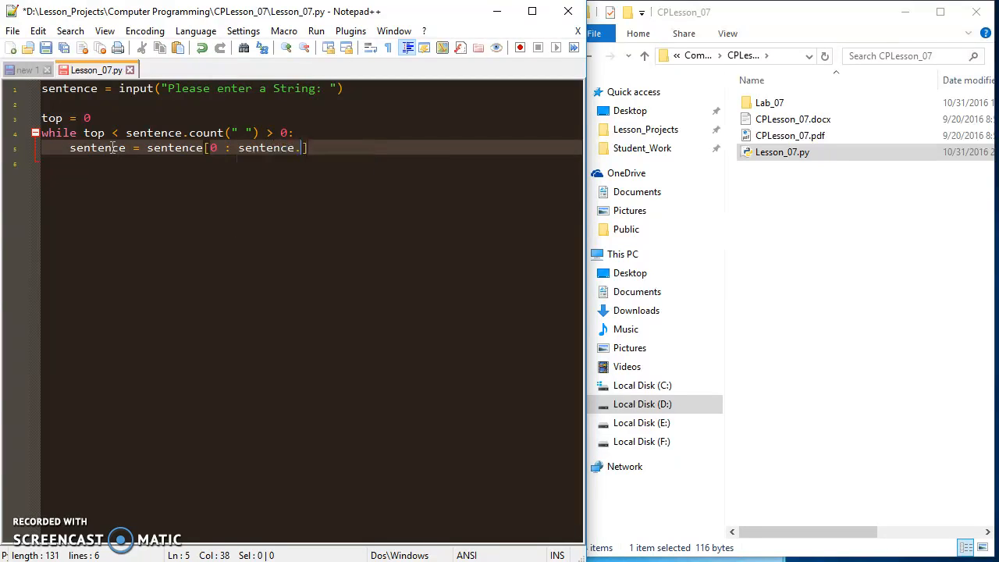
pyautogui.write('ine')
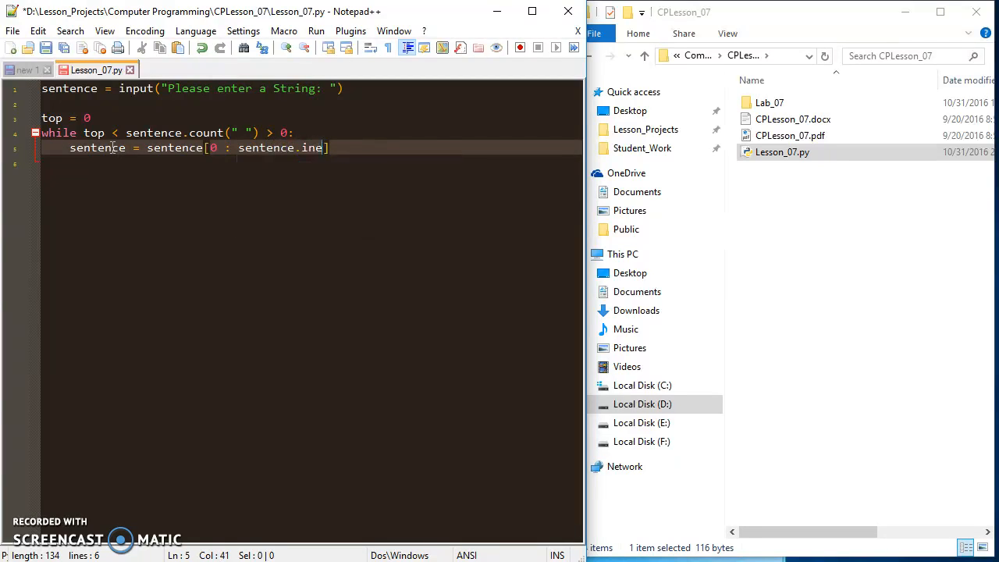
pyautogui.write('3')
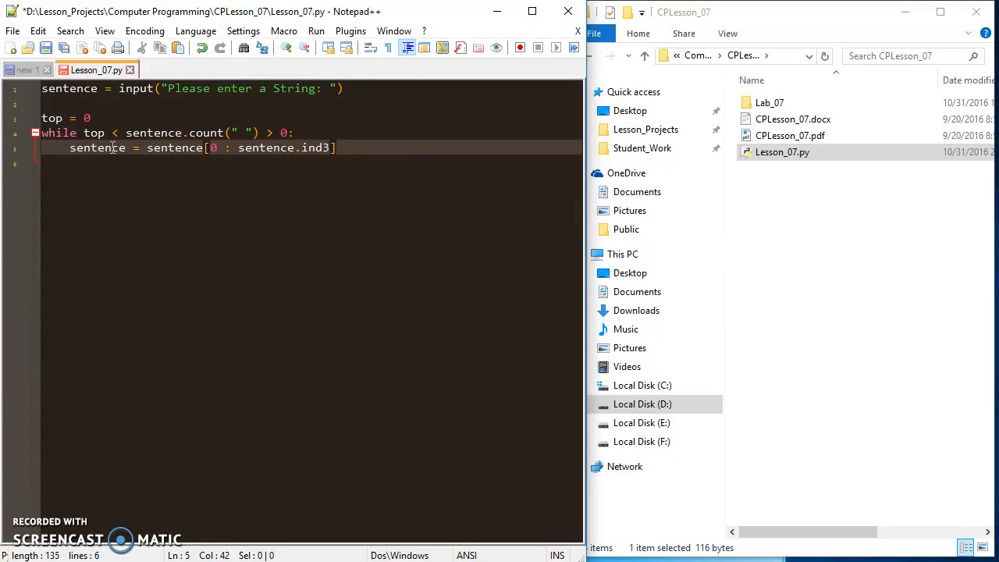
pyautogui.write('ex')
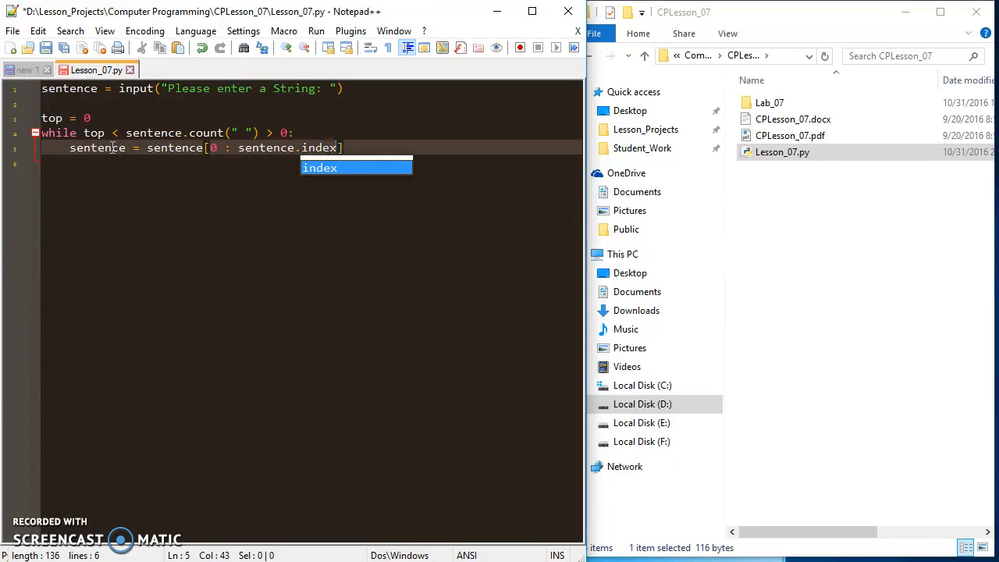
pyautogui.write('("')
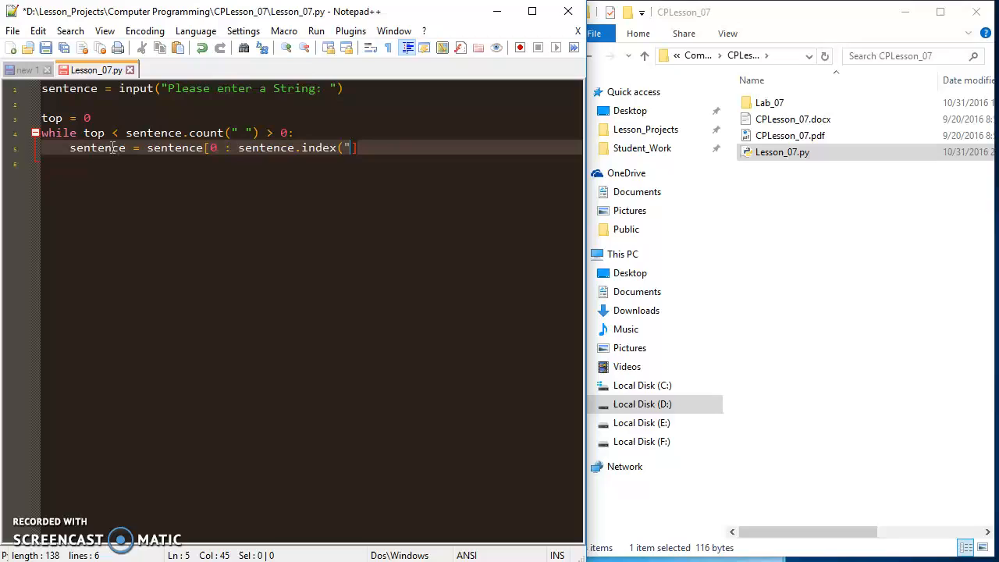
pyautogui.write('" "')
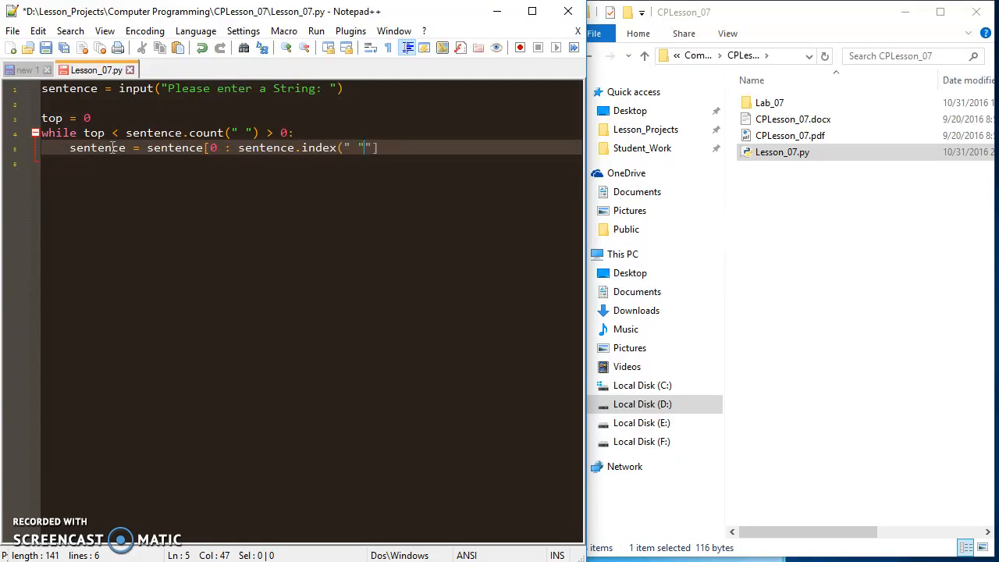
pyautogui.write(')')
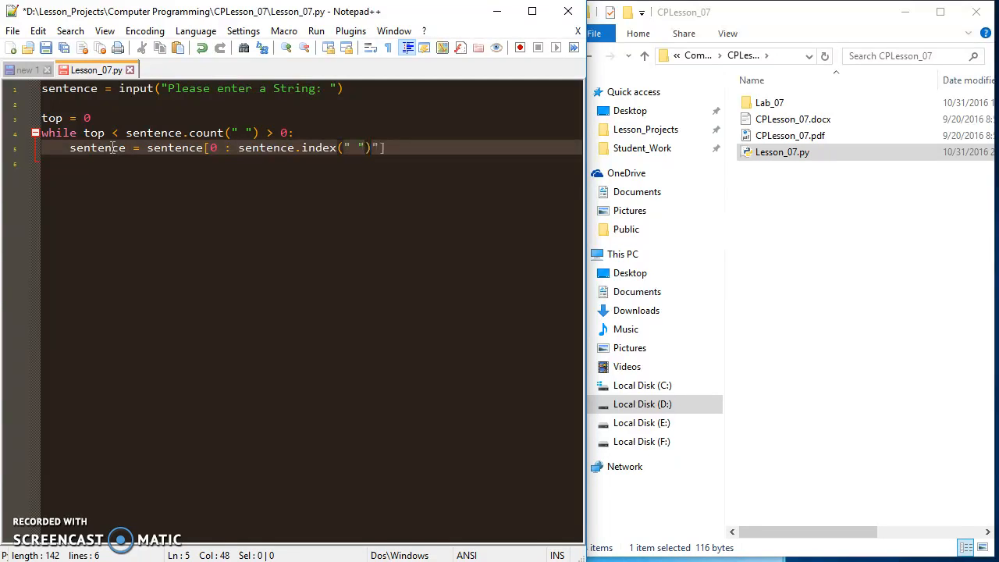
pyautogui.press('Backspace')
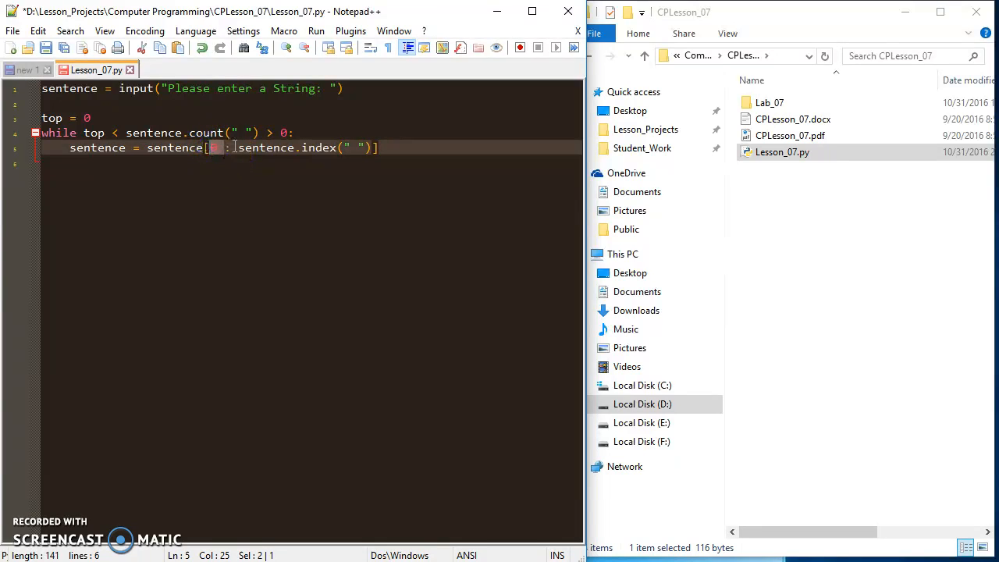
pyautogui.write('0')
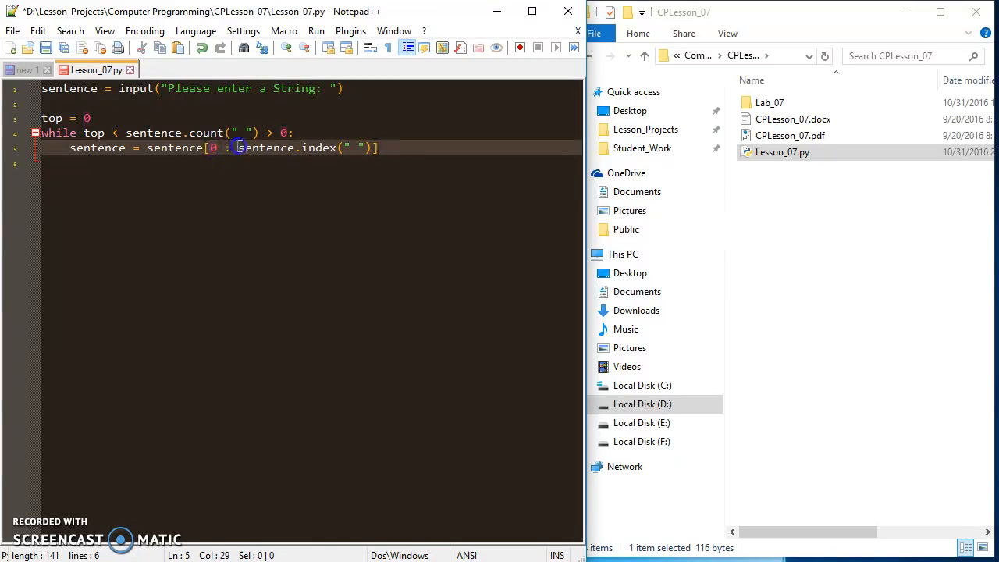
pyautogui.moveTo(237, 147); pyautogui.dragTo(368, 147)
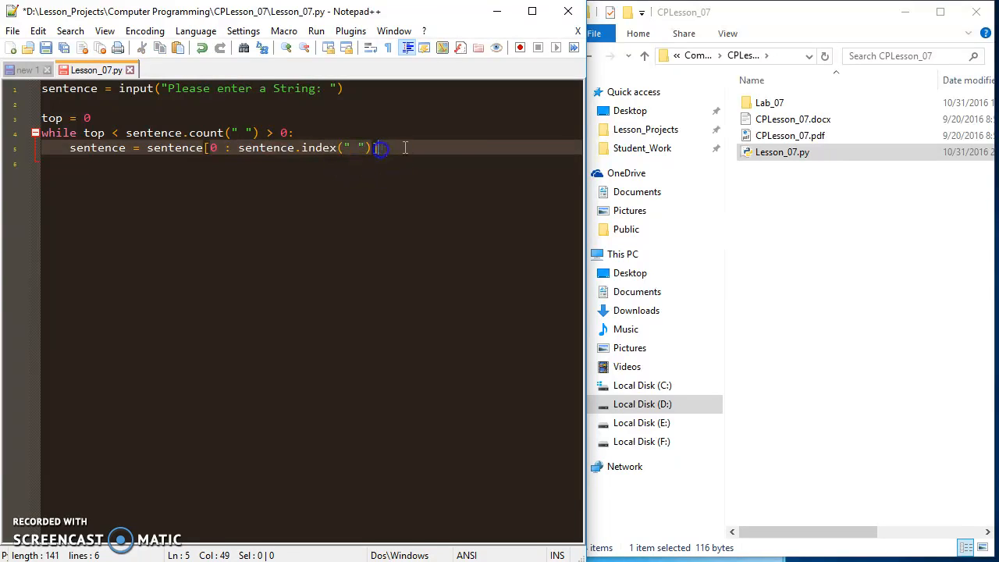
pyautogui.write(']')
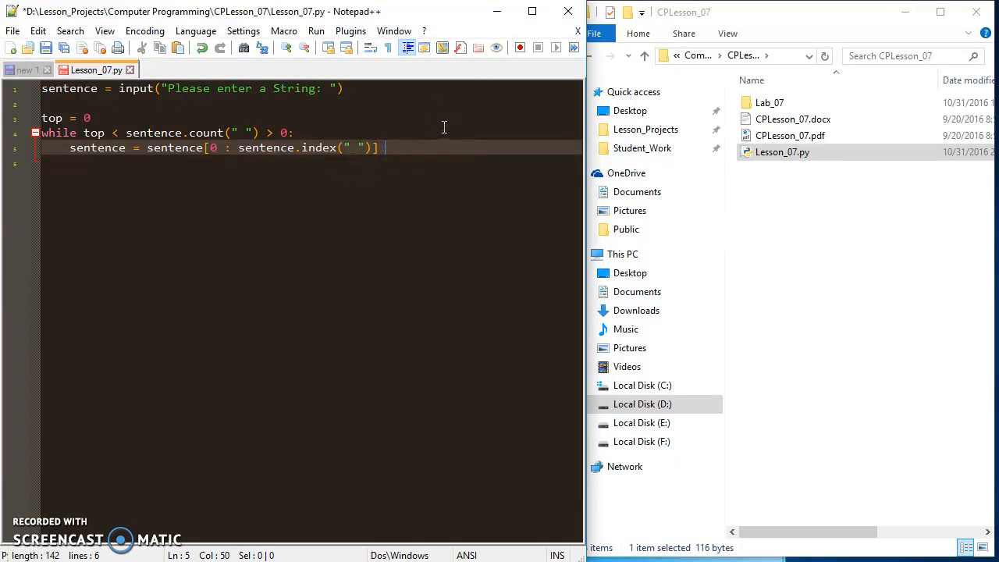
# Step: Append '+ sentence[sentence.' to start the second slice of the reassignment
pyautogui.write('+ sen')
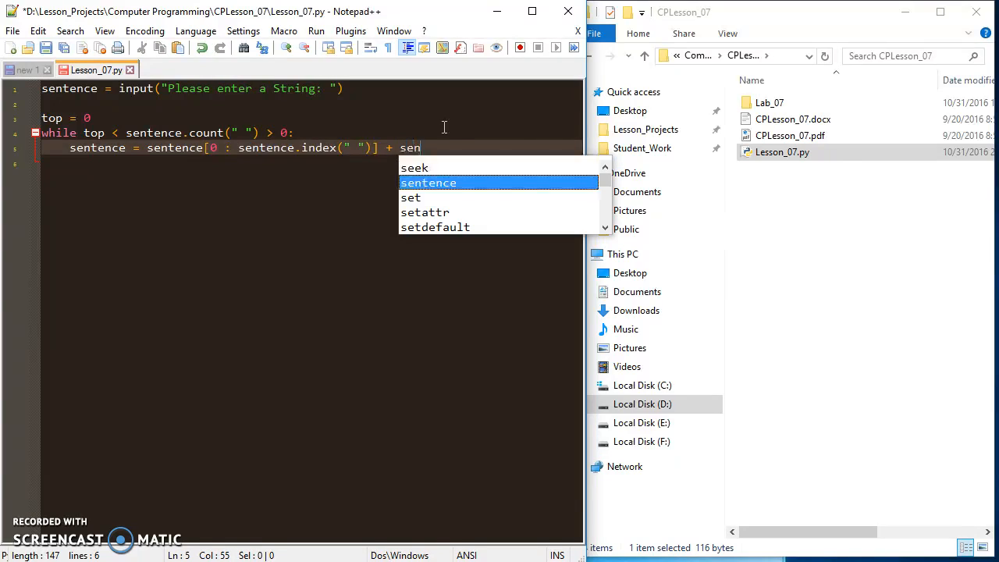
pyautogui.write('tence.sub')
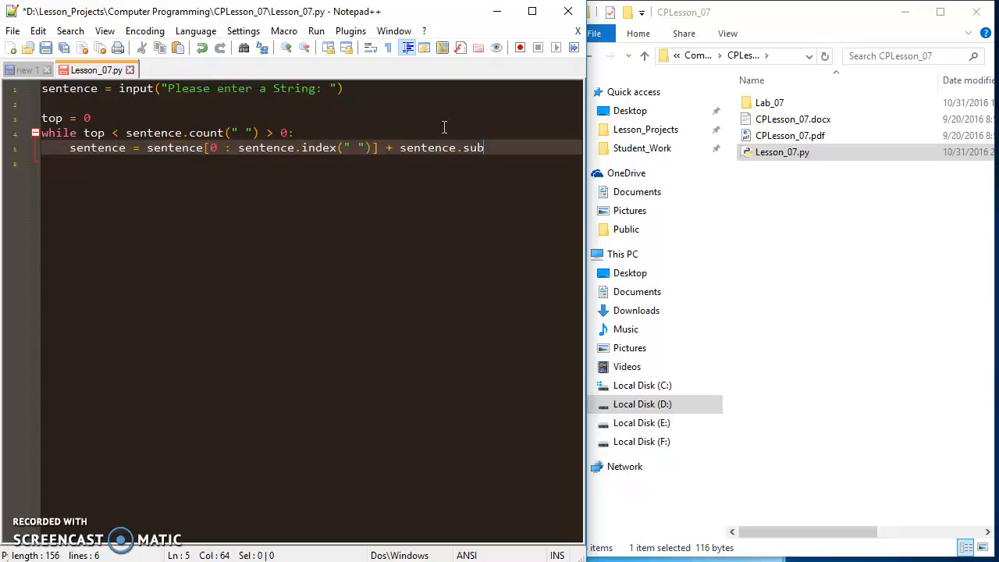
pyautogui.press('BackSpace')
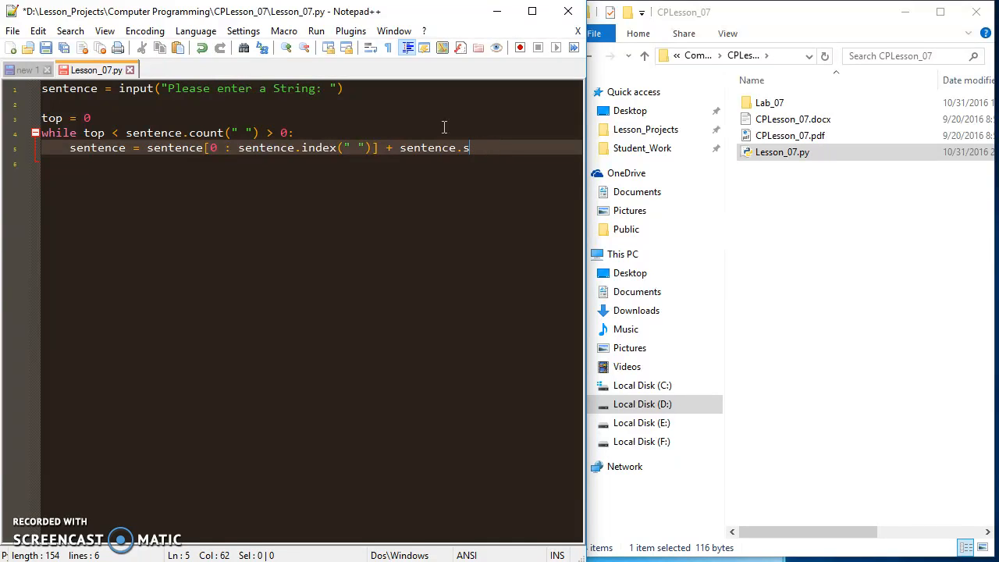
pyautogui.press('backspace')
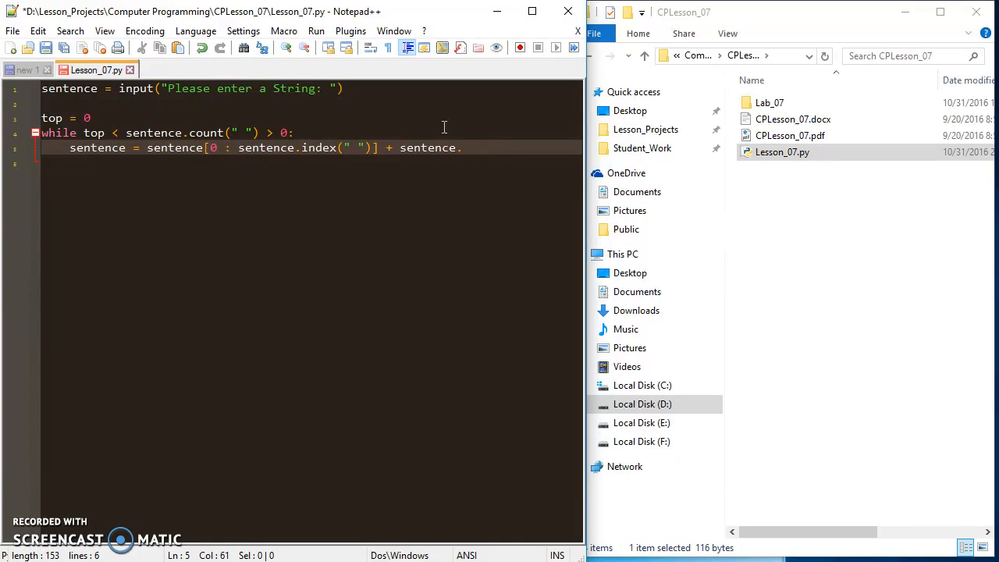
pyautogui.write('[]')
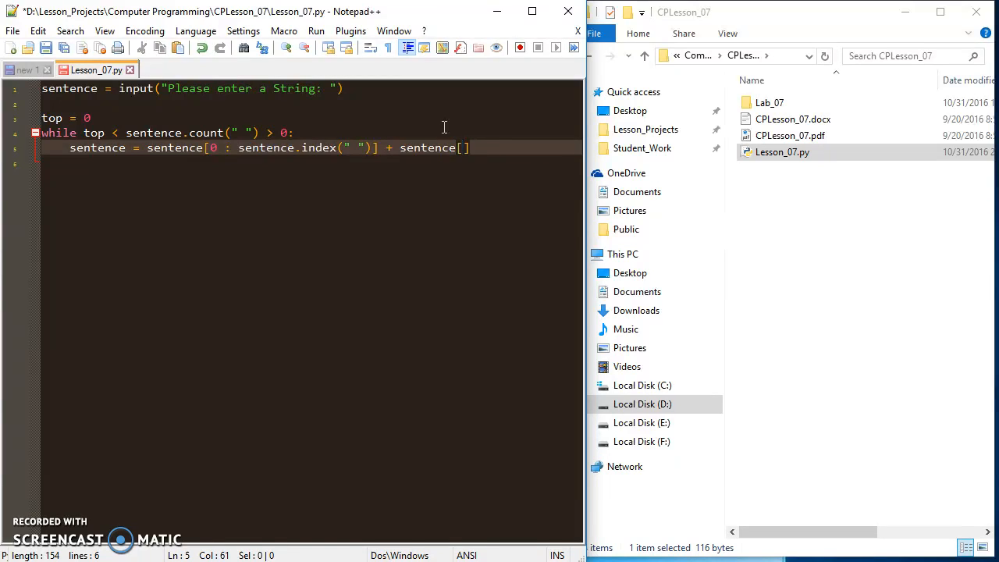
pyautogui.write('senten')
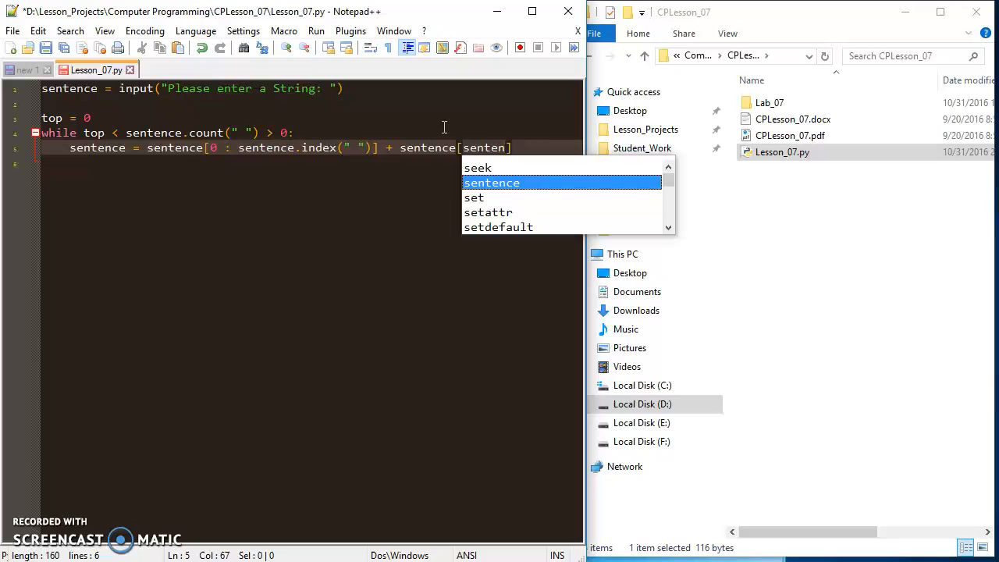
pyautogui.write('.')
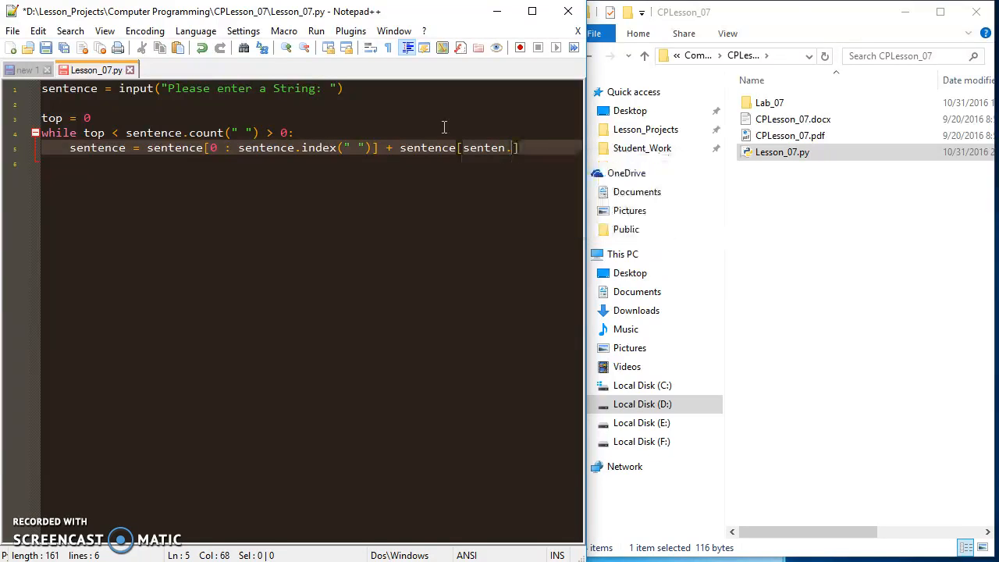
pyautogui.write('ne')
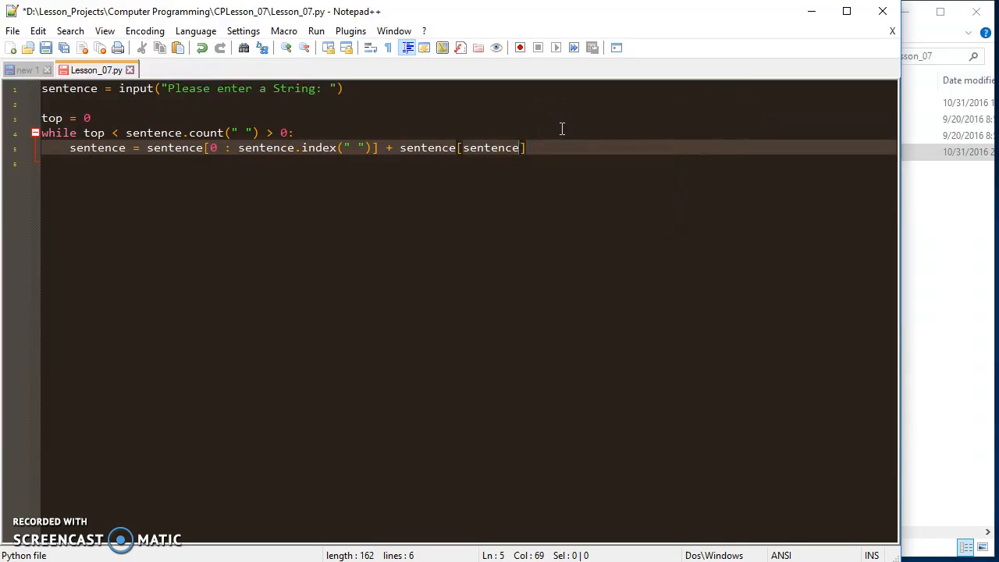
# Step: Complete the second slice as sentence[sentence.inex(" ")+1 : len(stenence)] and tidy the bracket
pyautogui.write('.inex')
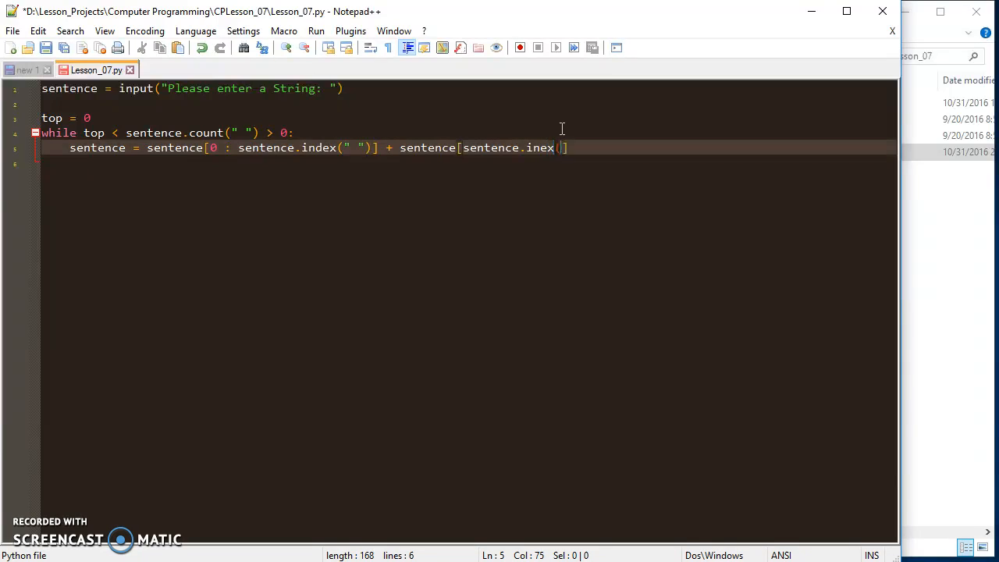
pyautogui.write('(')
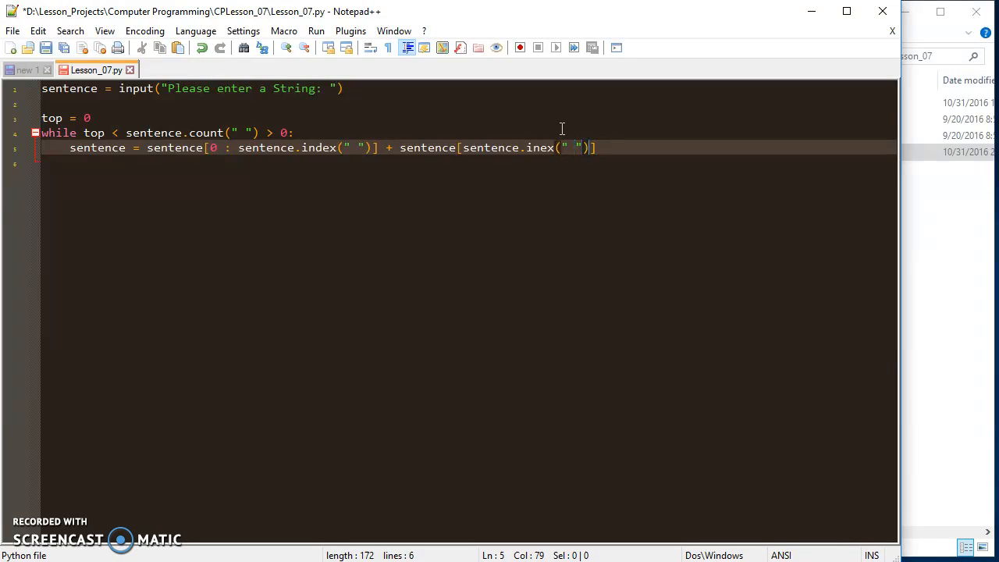
pyautogui.write('+')
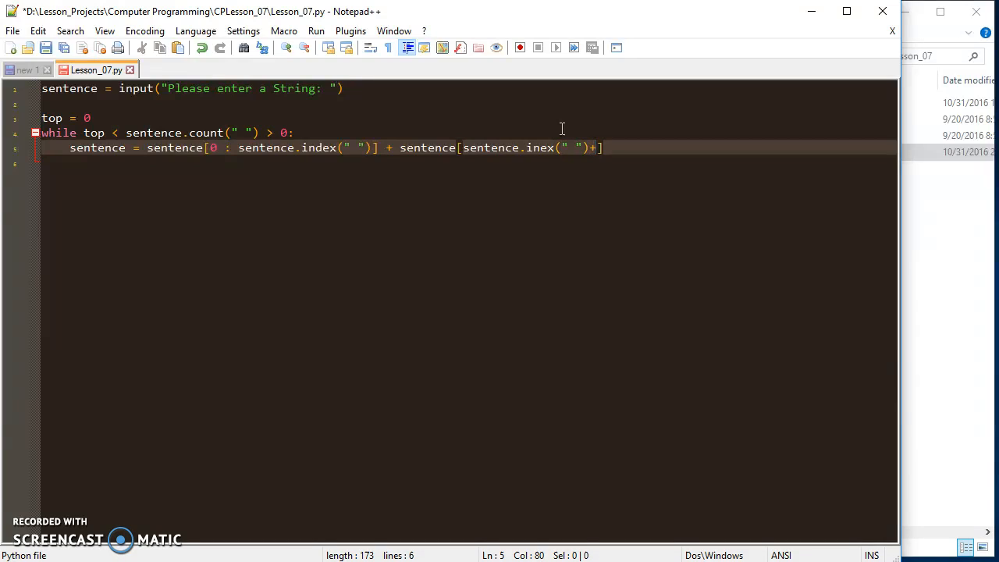
pyautogui.write('1:')
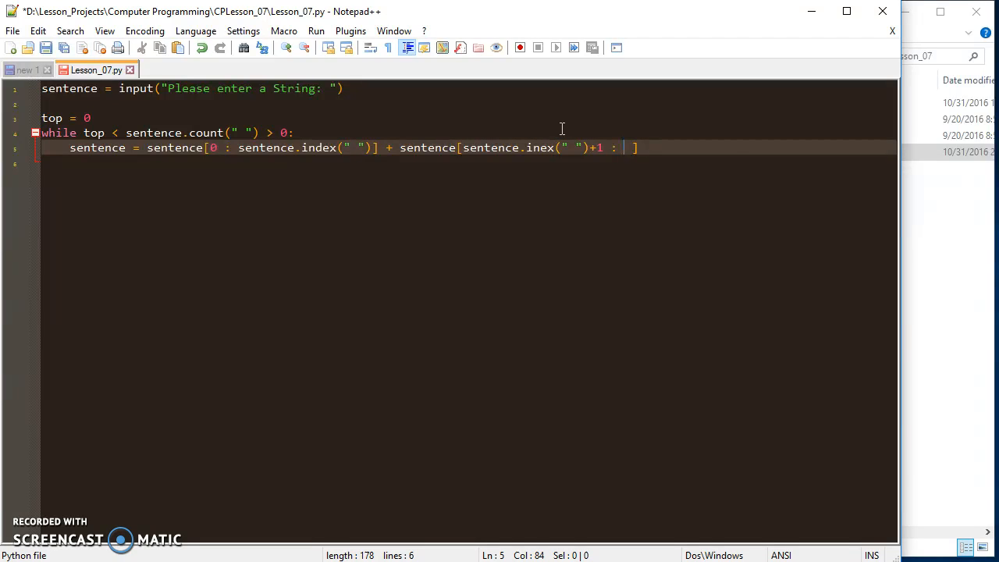
pyautogui.write('len(')
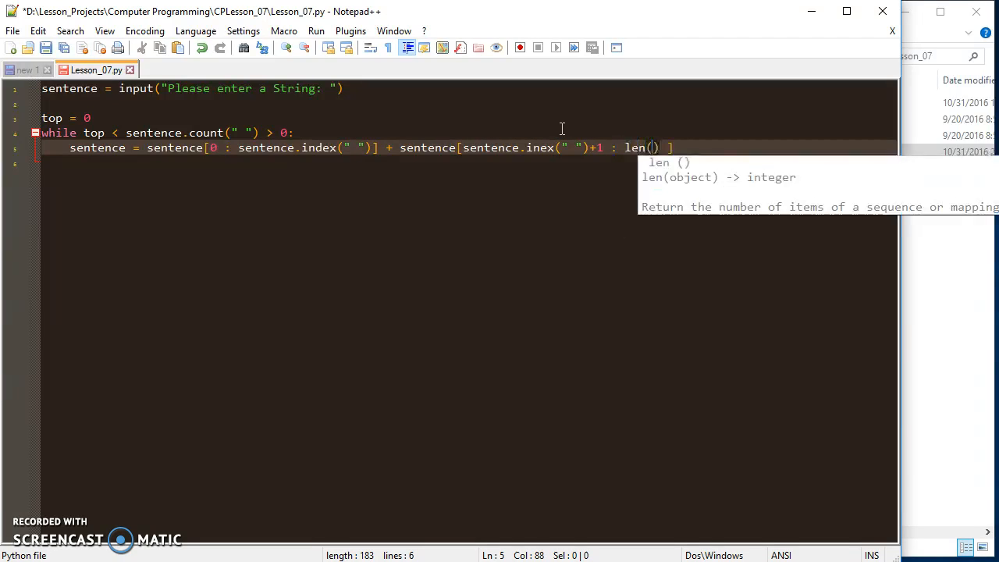
pyautogui.write('stenen')
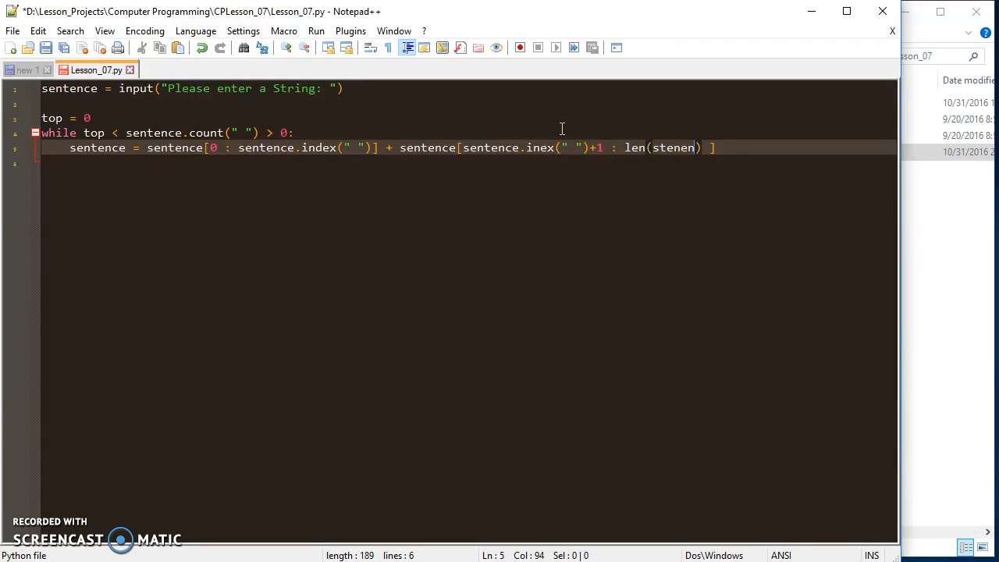
pyautogui.write('ce')
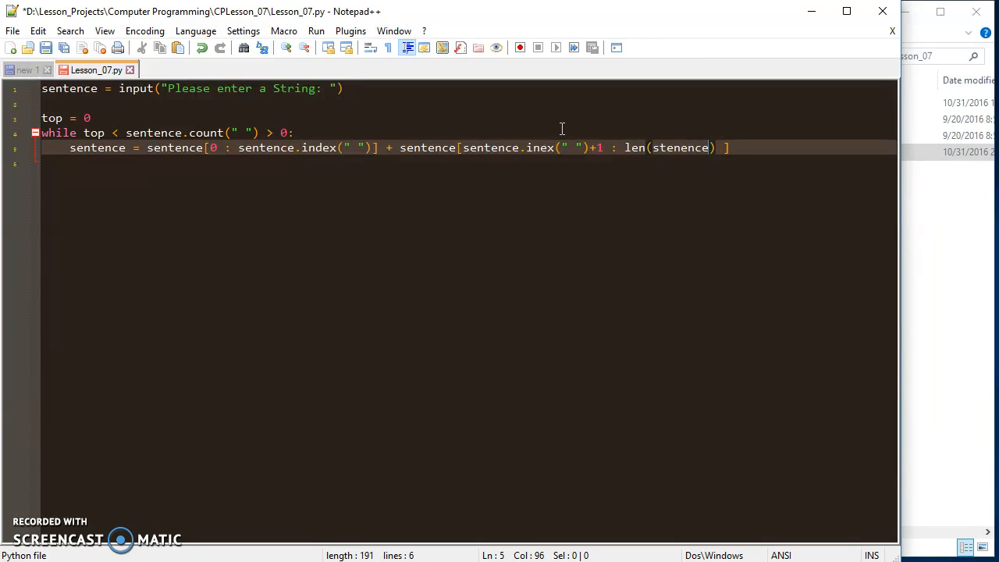
pyautogui.press('Backspace')
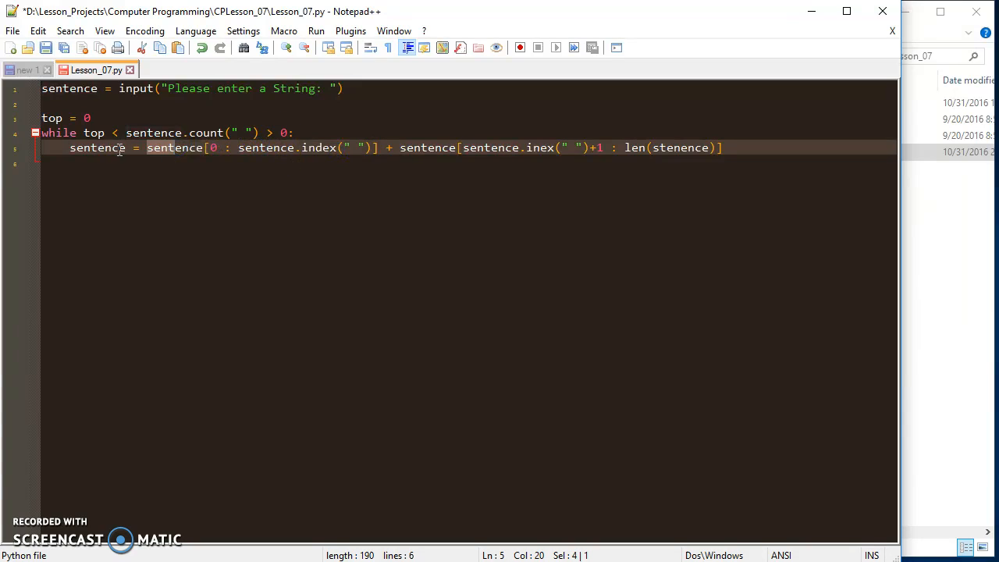
pyautogui.click(150, 147)
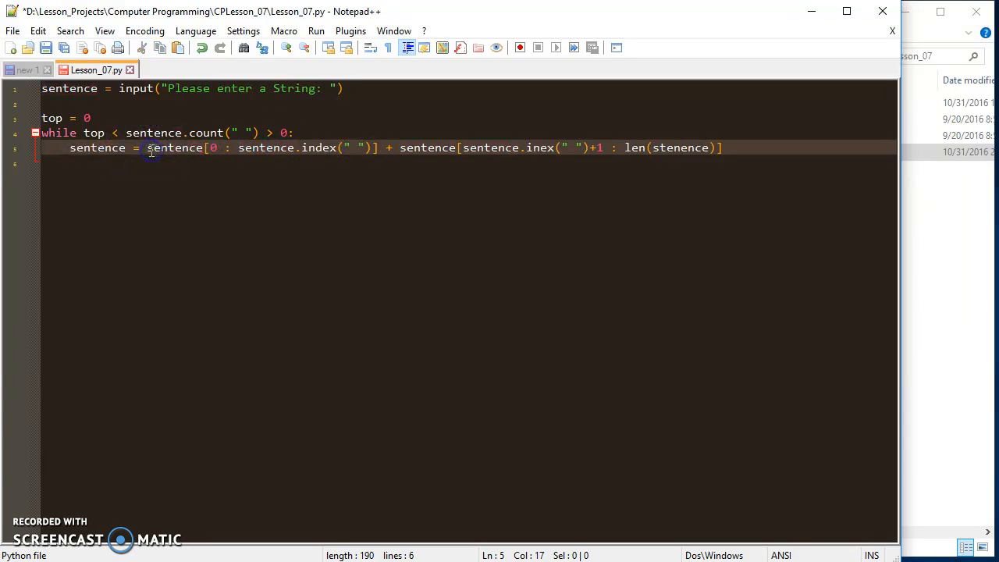
pyautogui.moveTo(147, 147); pyautogui.dragTo(371, 147)
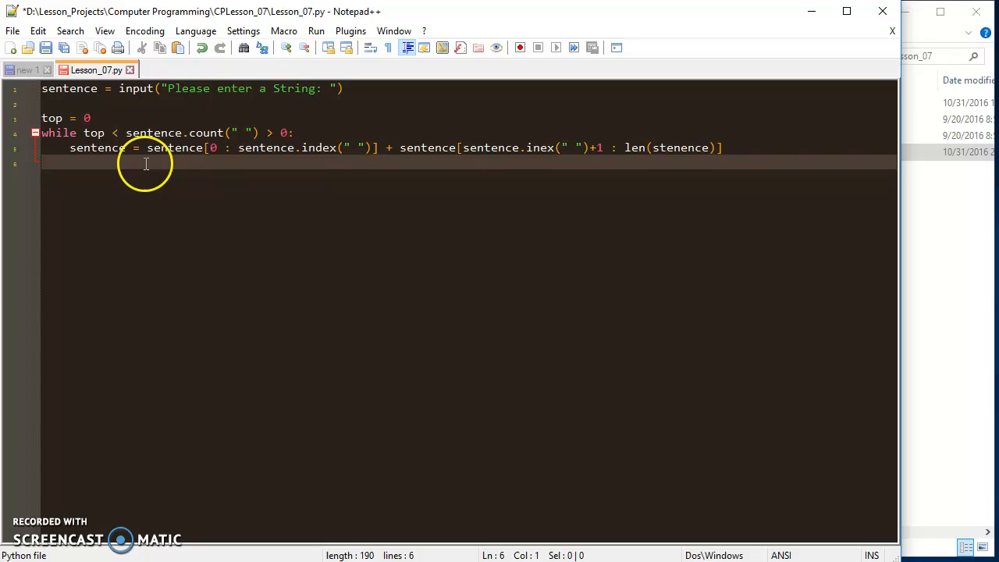
pyautogui.doubleClick(91, 147)
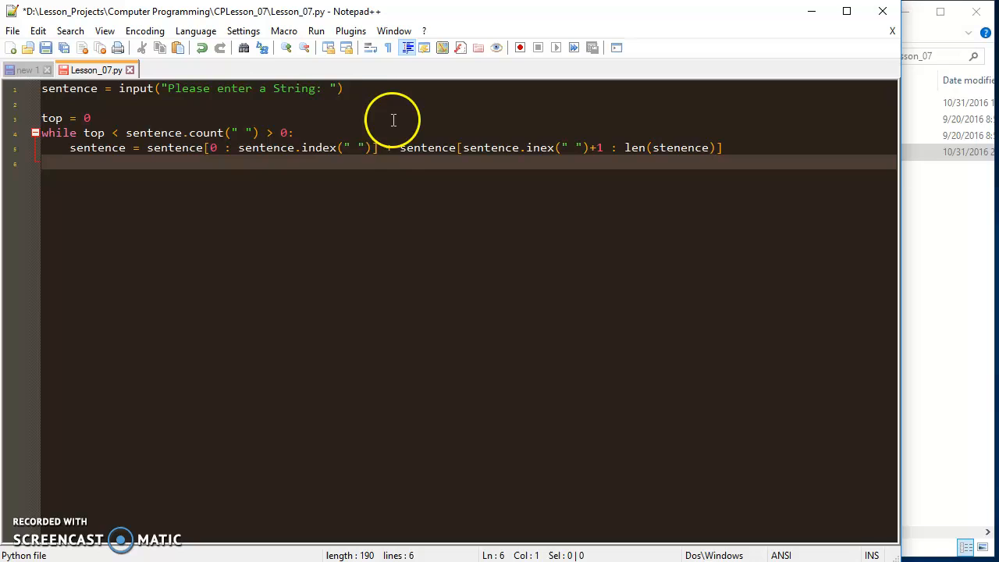
pyautogui.moveTo(399, 167)
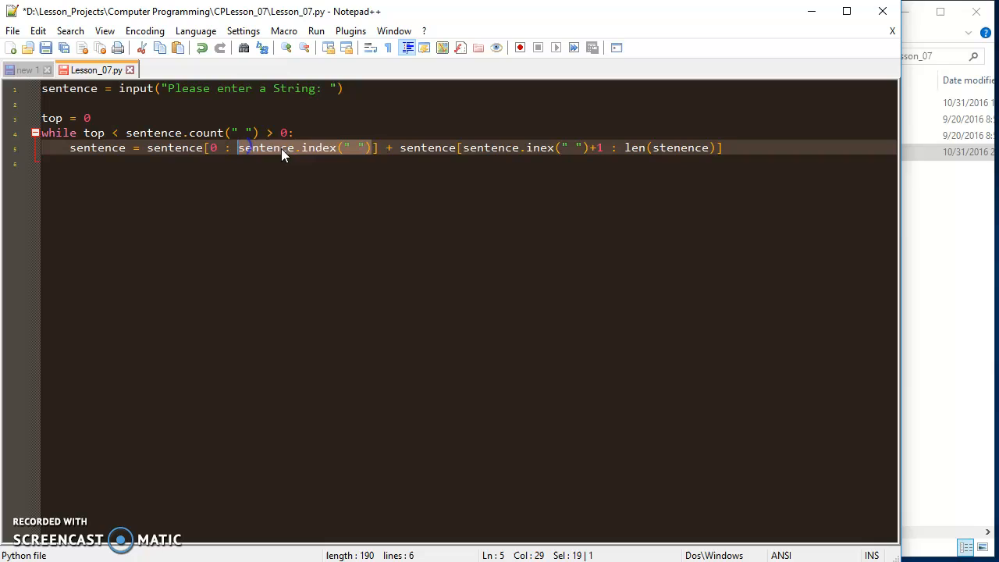
pyautogui.click(404, 147)
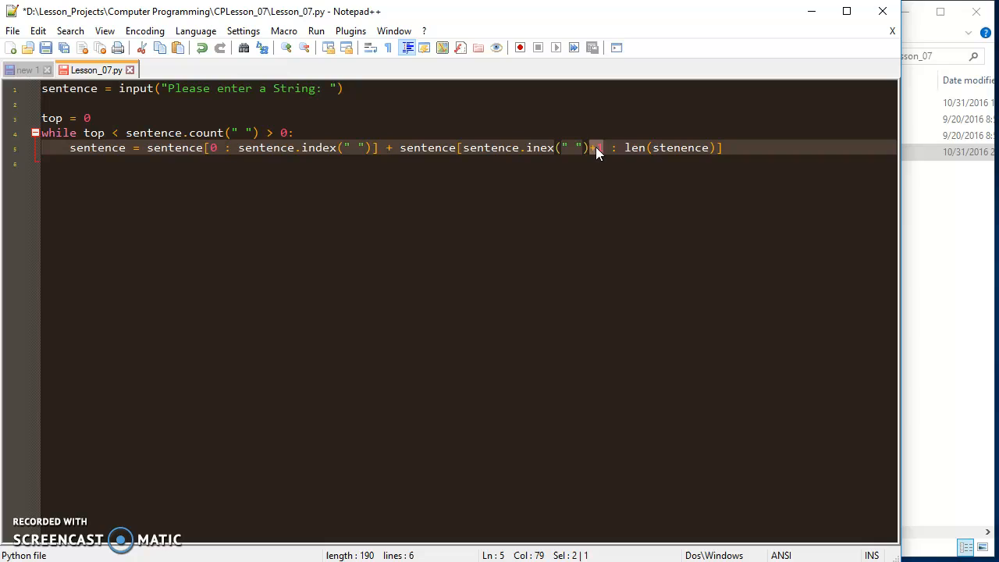
pyautogui.write('+1')
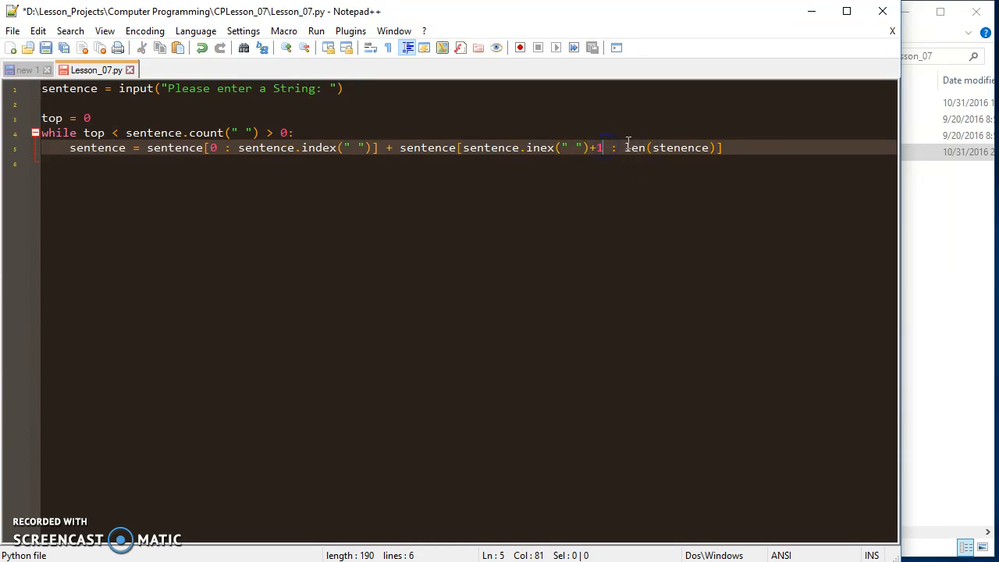
pyautogui.moveTo(623, 147); pyautogui.dragTo(712, 146)
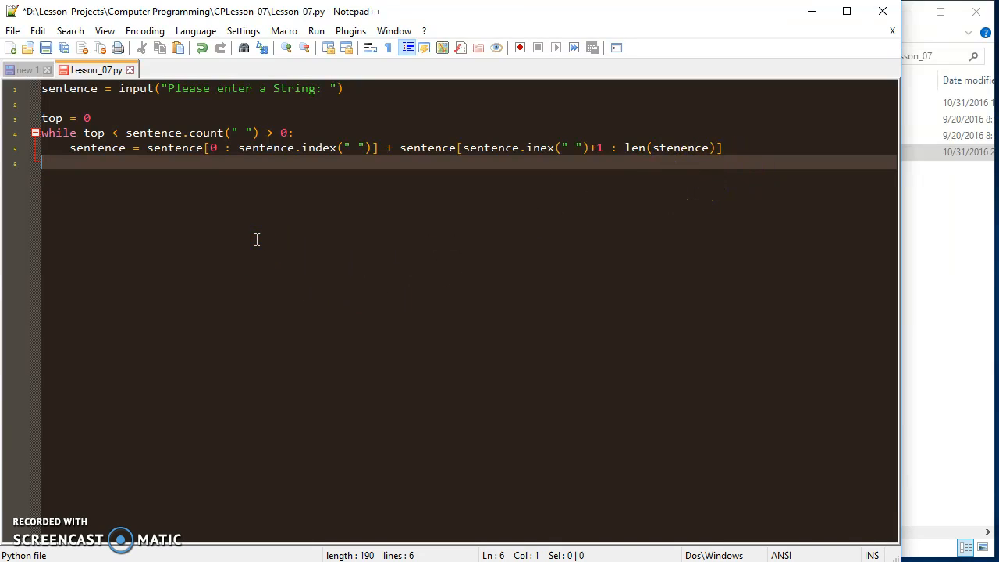
# Step: Add print("With spaces... " + sentence) after the loop and run the script
pyautogui.press('enter')
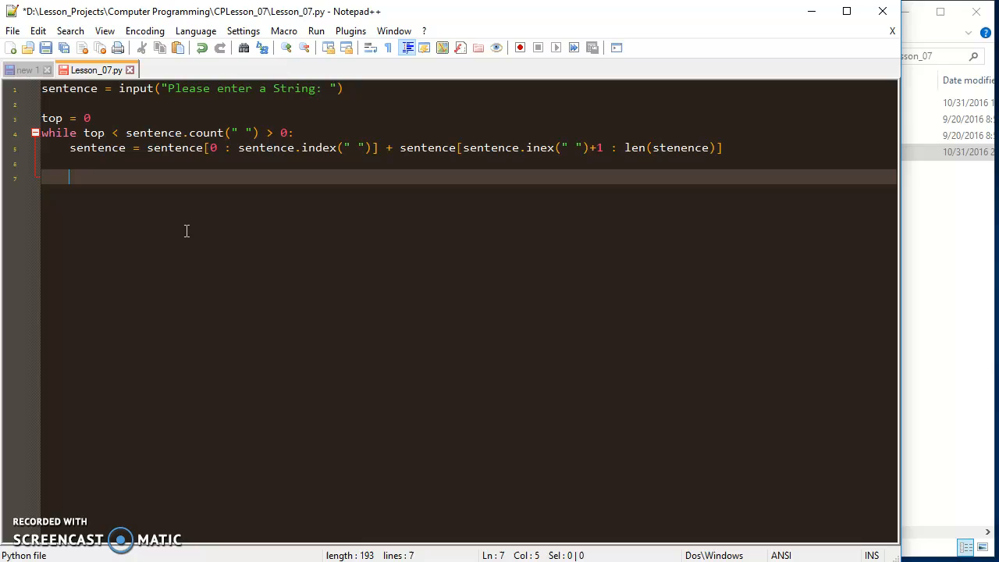
pyautogui.write('p')
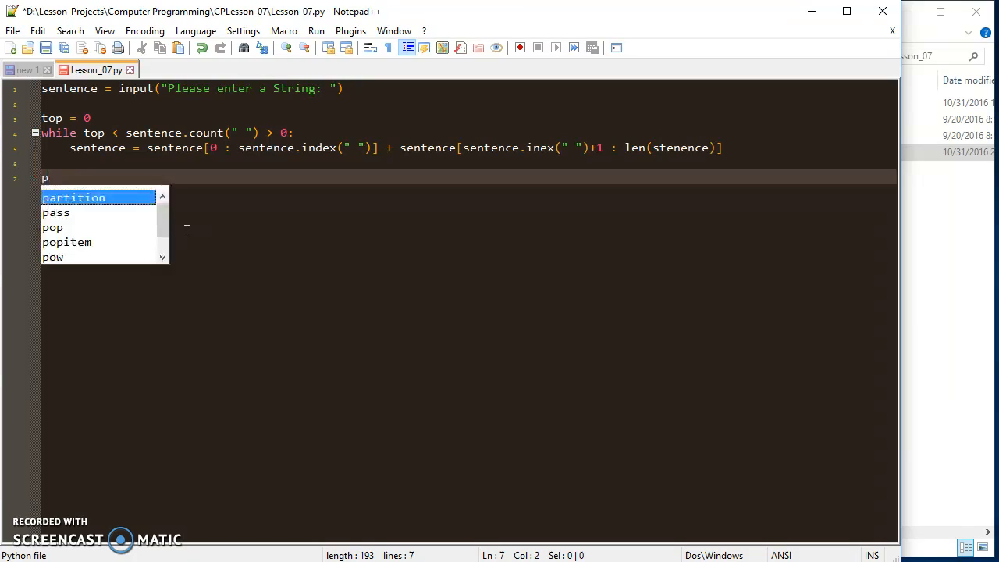
pyautogui.write('rint("")')
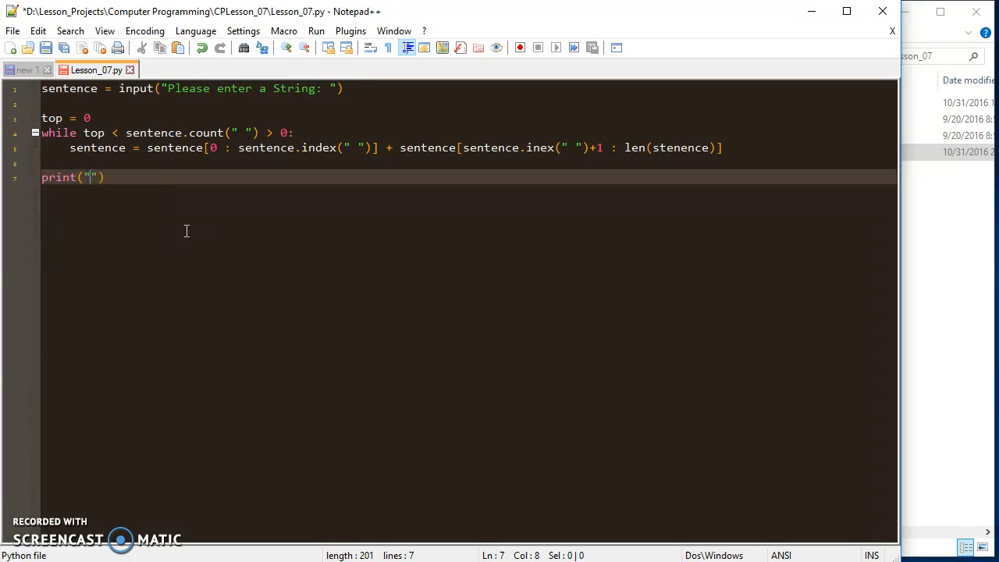
pyautogui.write('W')
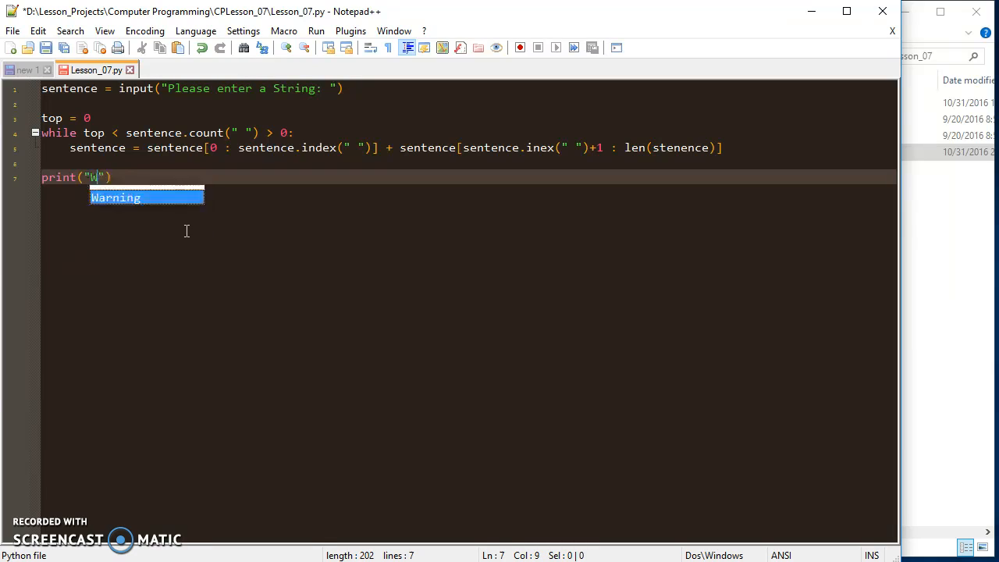
pyautogui.write('ith')
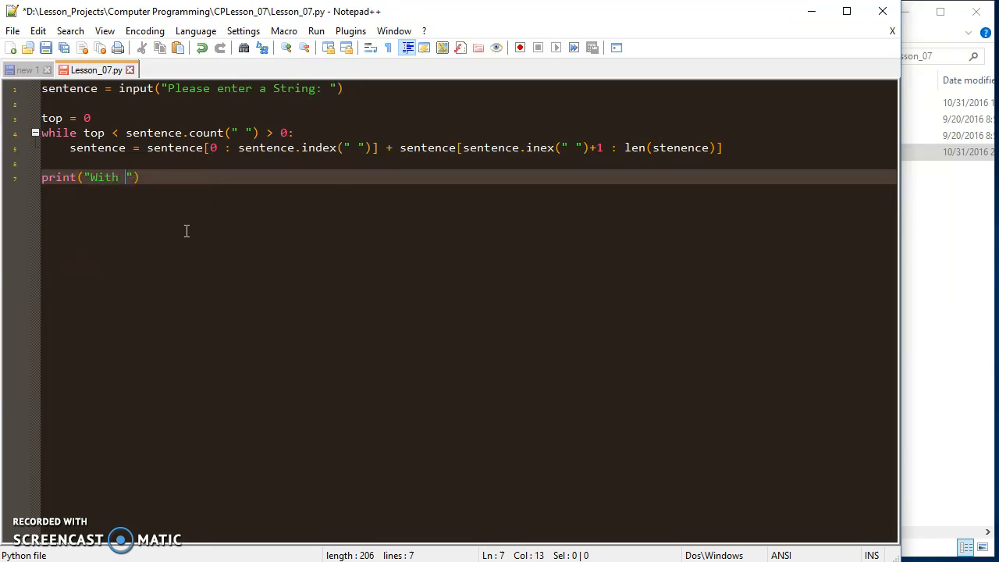
pyautogui.write('spaces...')
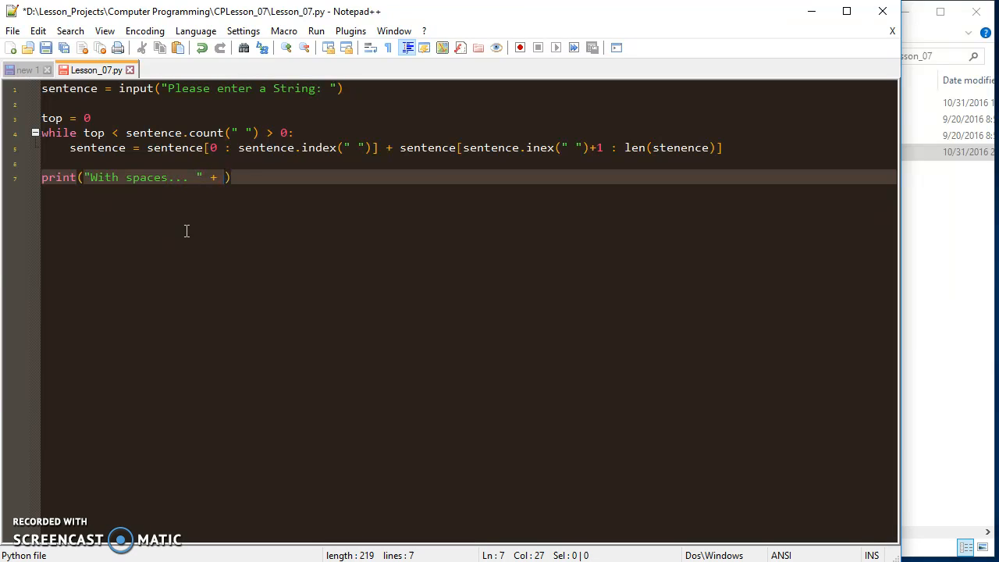
pyautogui.write('sentence')
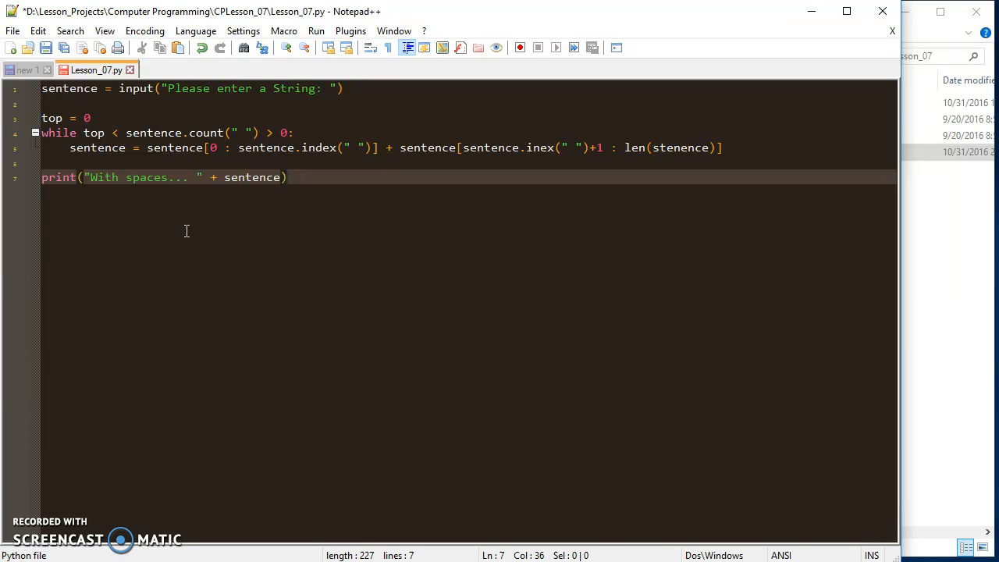
pyautogui.click(617, 47)
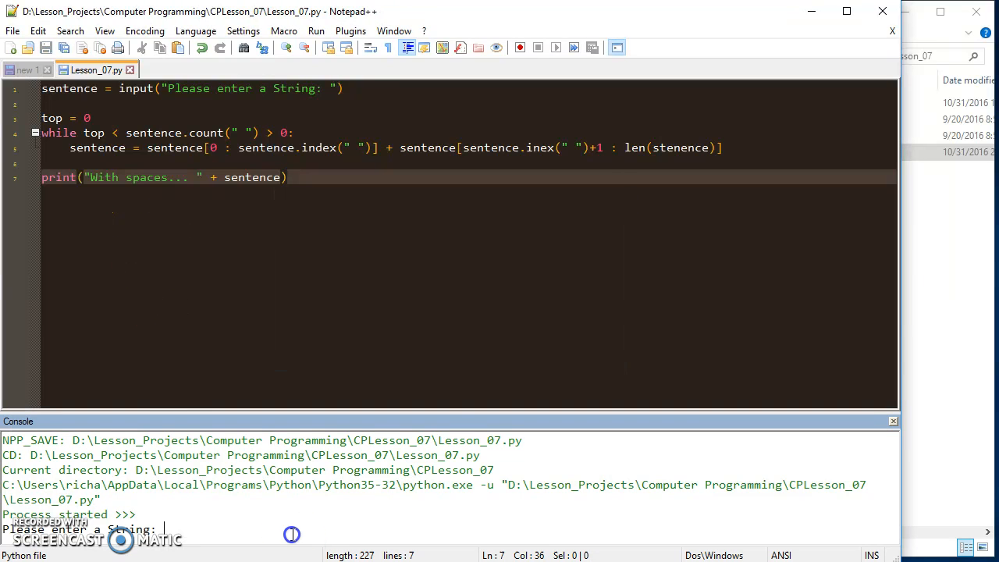
# Step: Enter the test input 'Na Na Na' in the console to check the space-removal script
pyautogui.write('Na N')
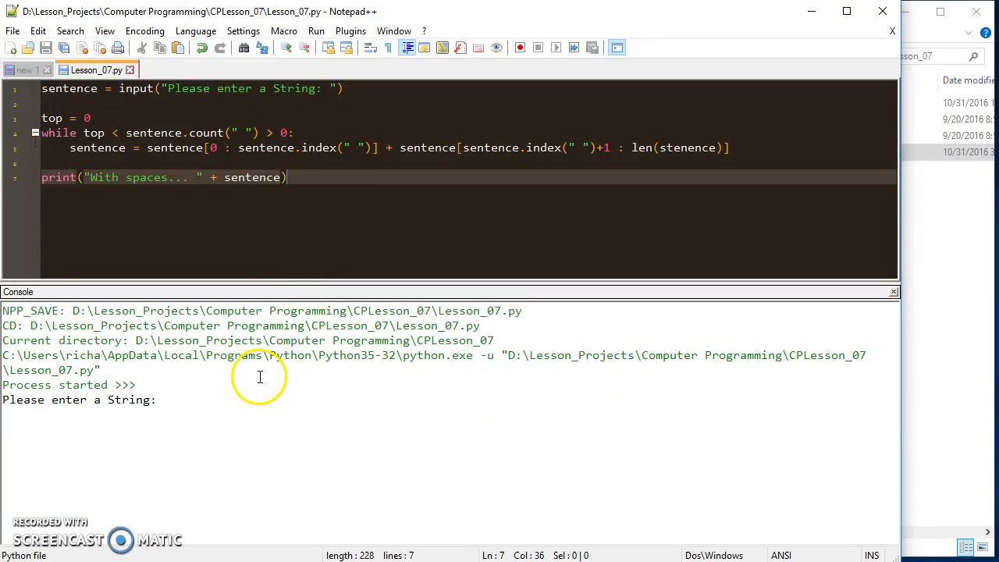
pyautogui.write('na')
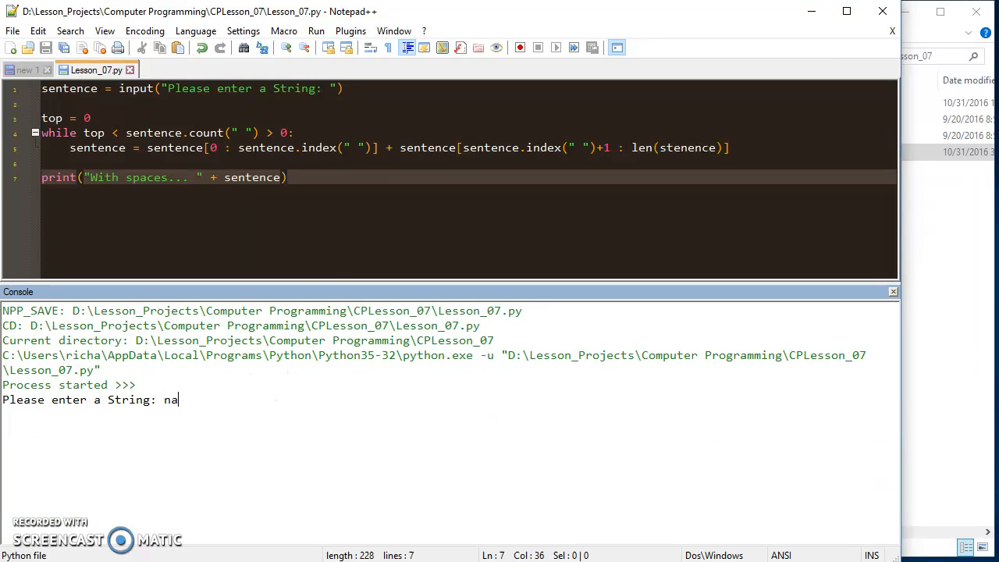
pyautogui.write('Na Na Na')
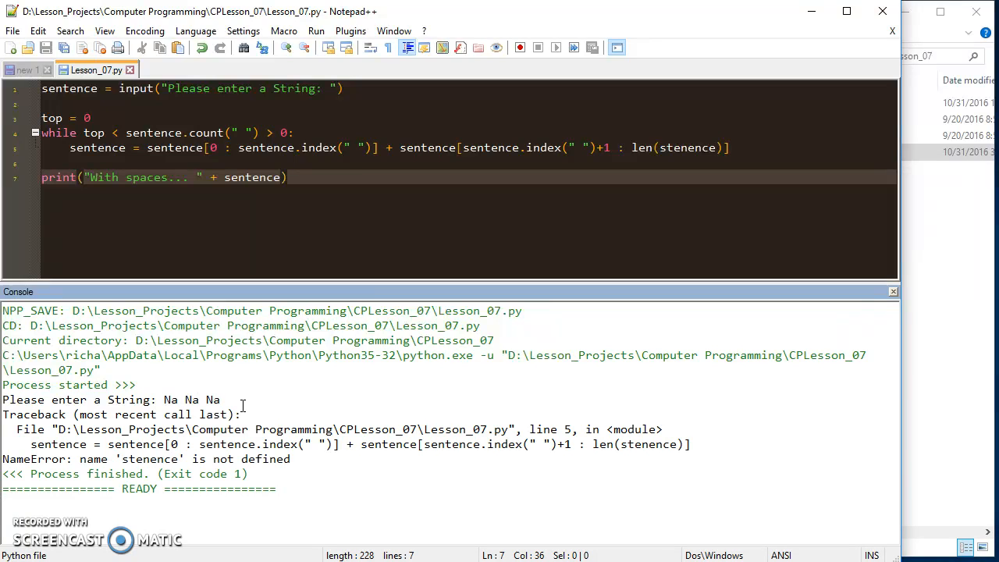
pyautogui.moveTo(674, 139)
pyautogui.write('out')
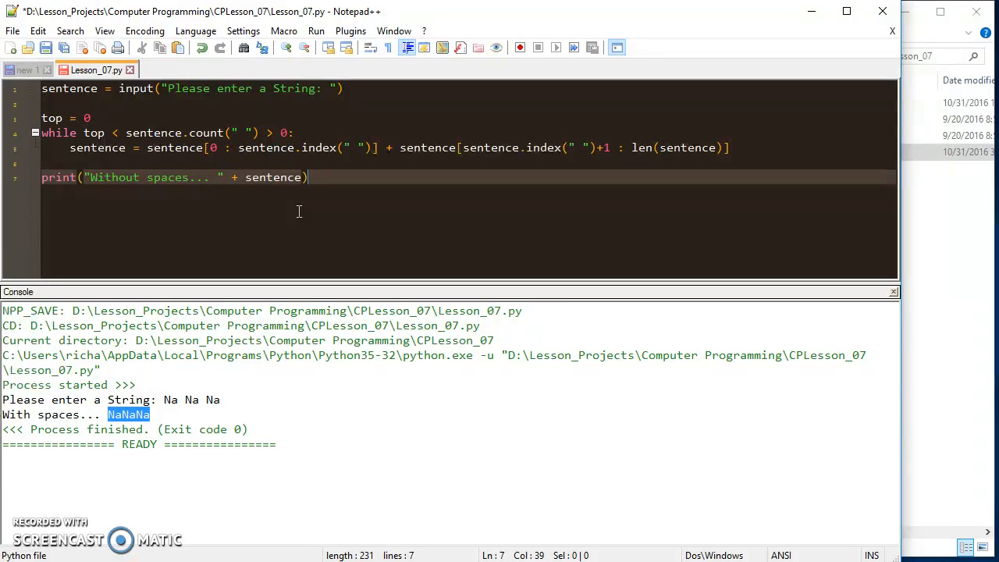
pyautogui.moveTo(742, 147)
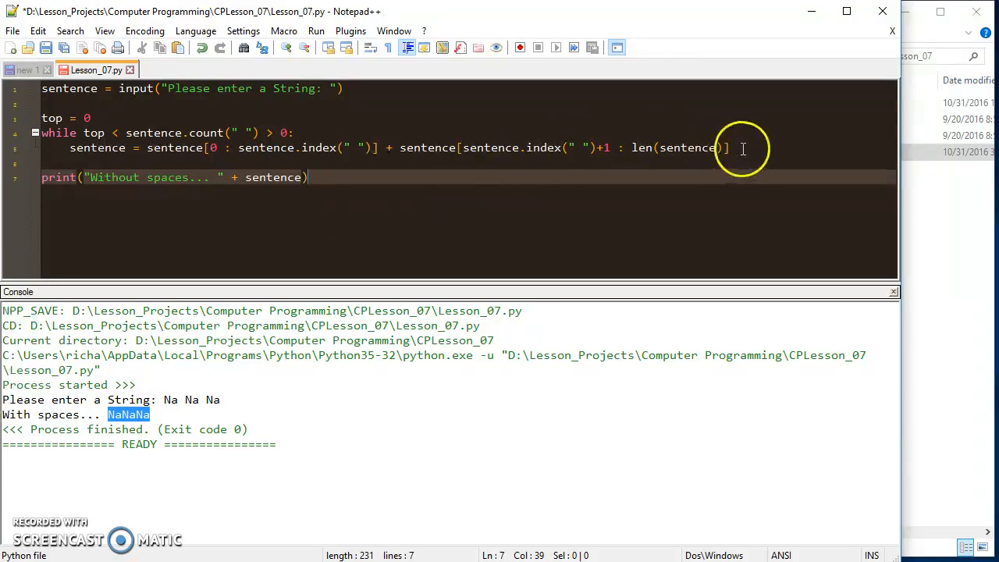